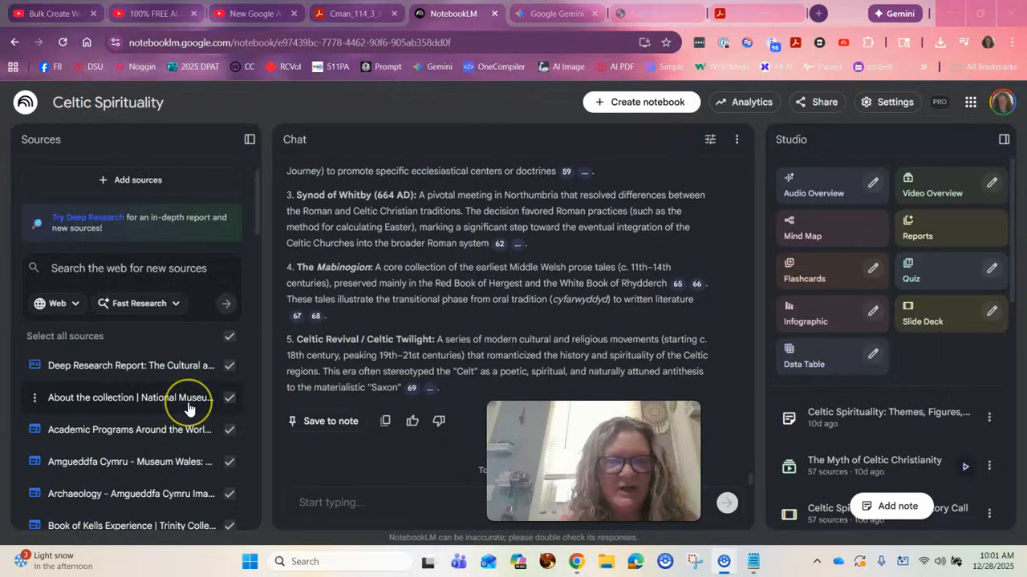
Step: Bring up Notepad's saved handwritten-notebook conversion prompt and paste it into Gemini
scroll("down", 3)
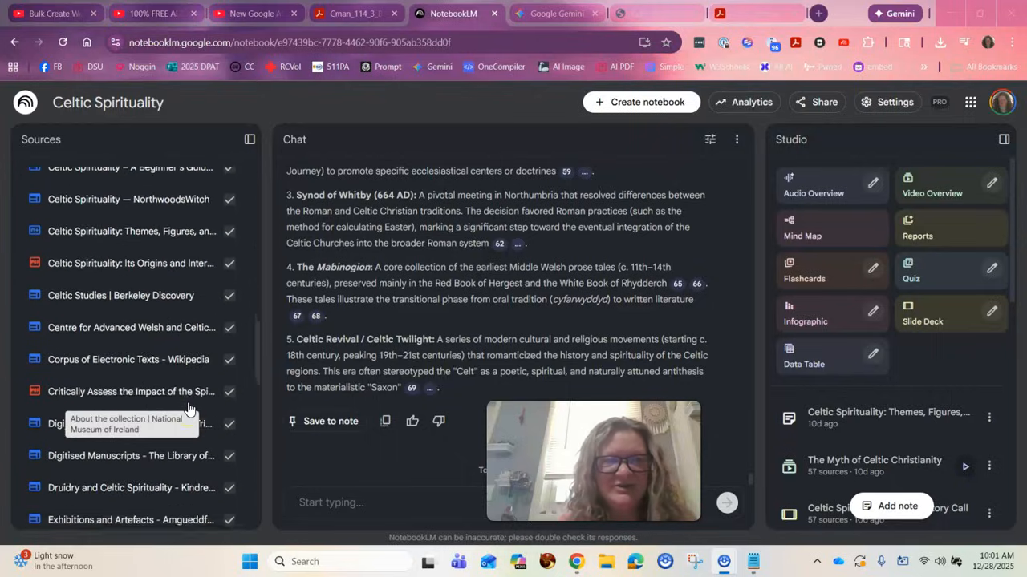
scroll("down", 3)
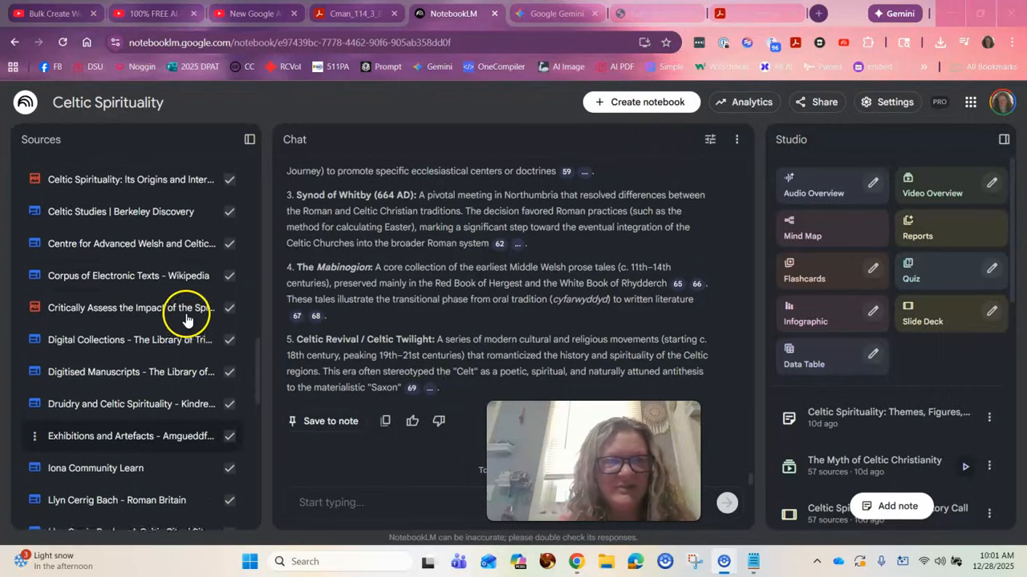
scroll("down", 3)
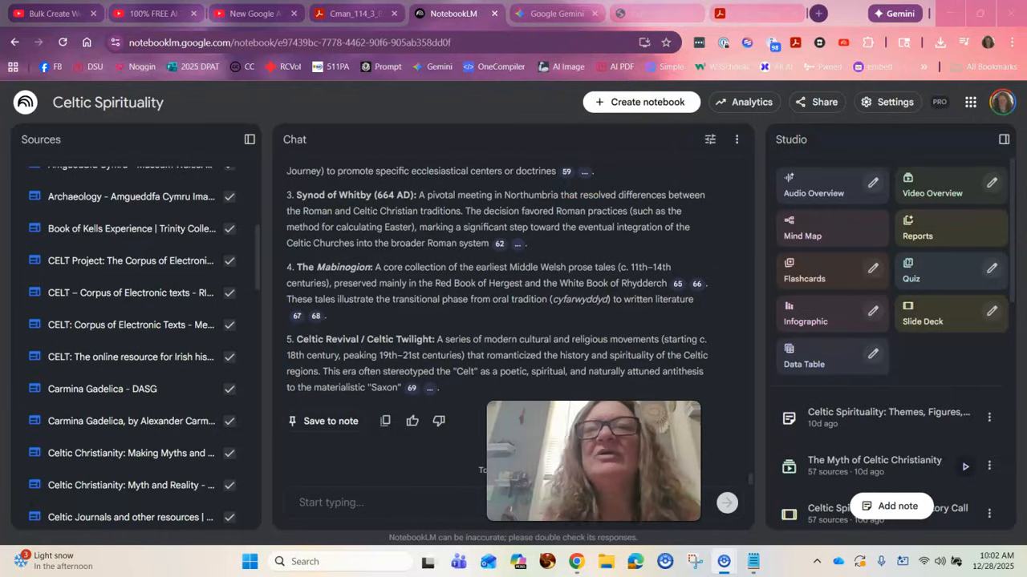
left_click(818, 13)
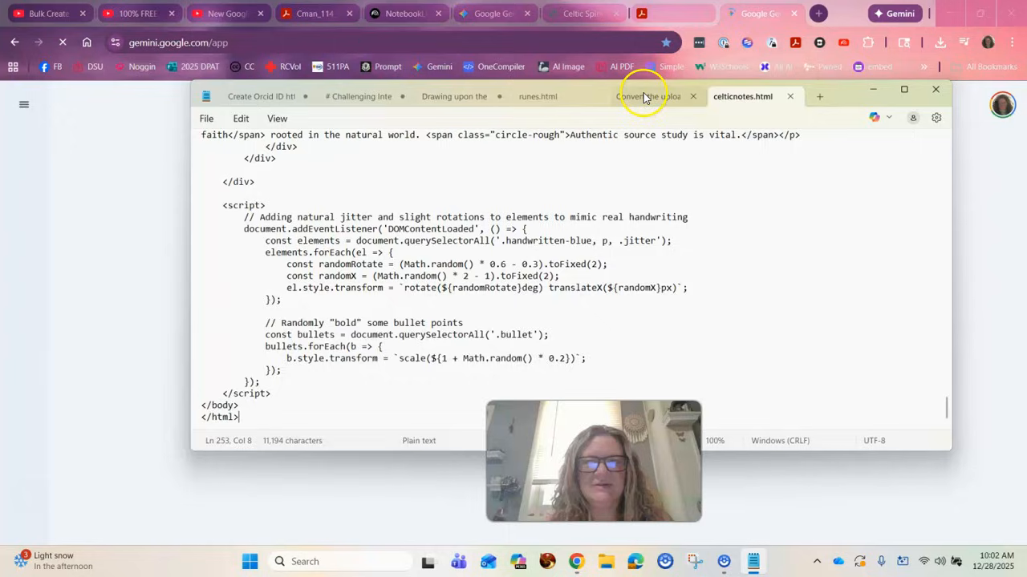
left_click(648, 97)
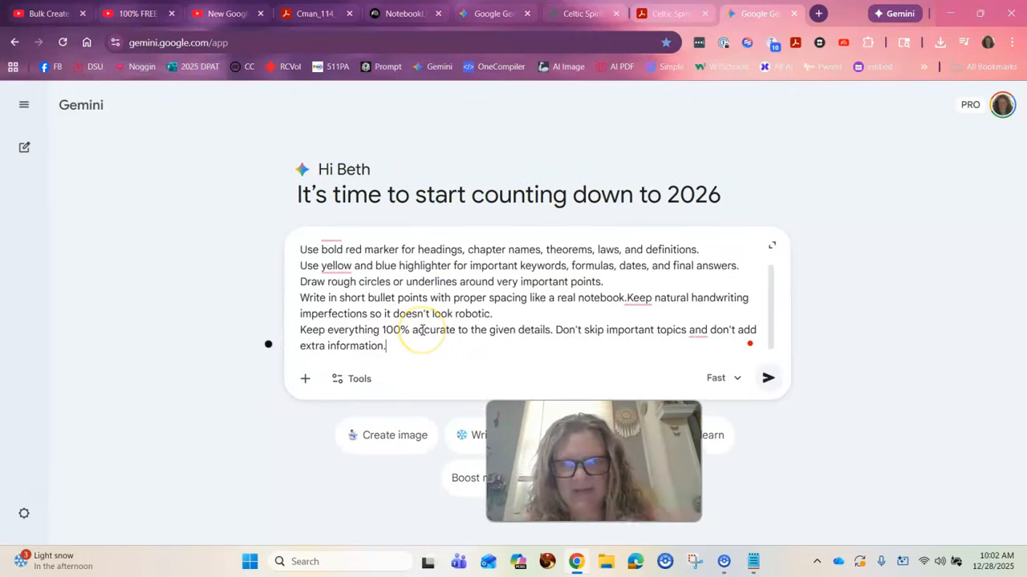
mouse_move(304, 378)
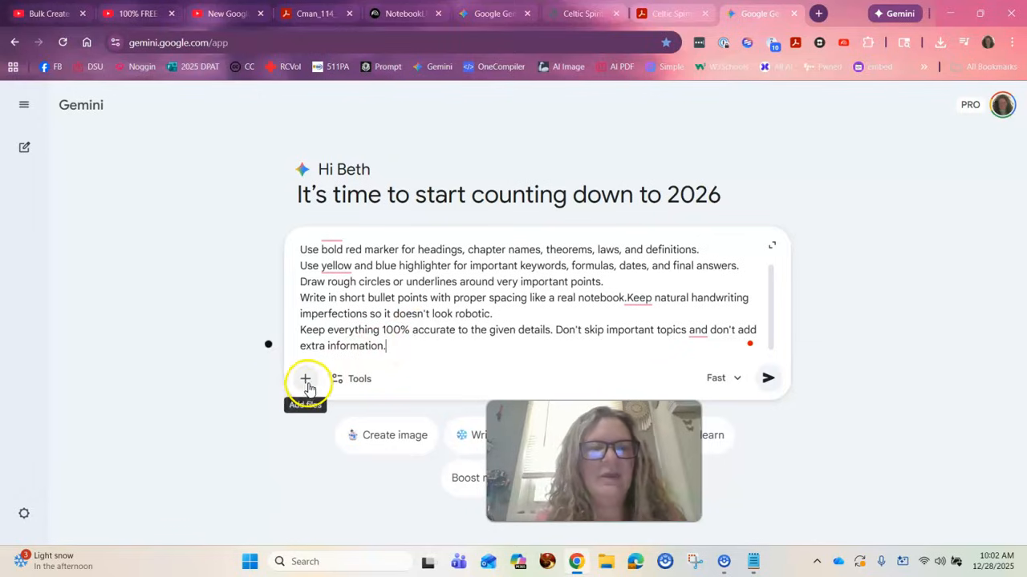
Step: Enable the Canvas tool and upload the Cman_114_3_Bray PDF from the Desktop
left_click(359, 379)
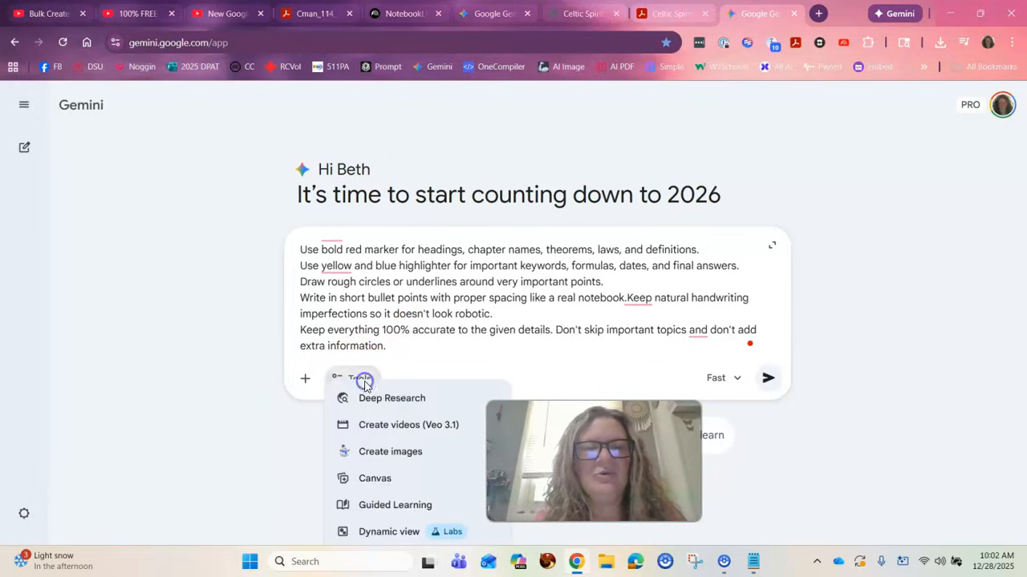
left_click(375, 478)
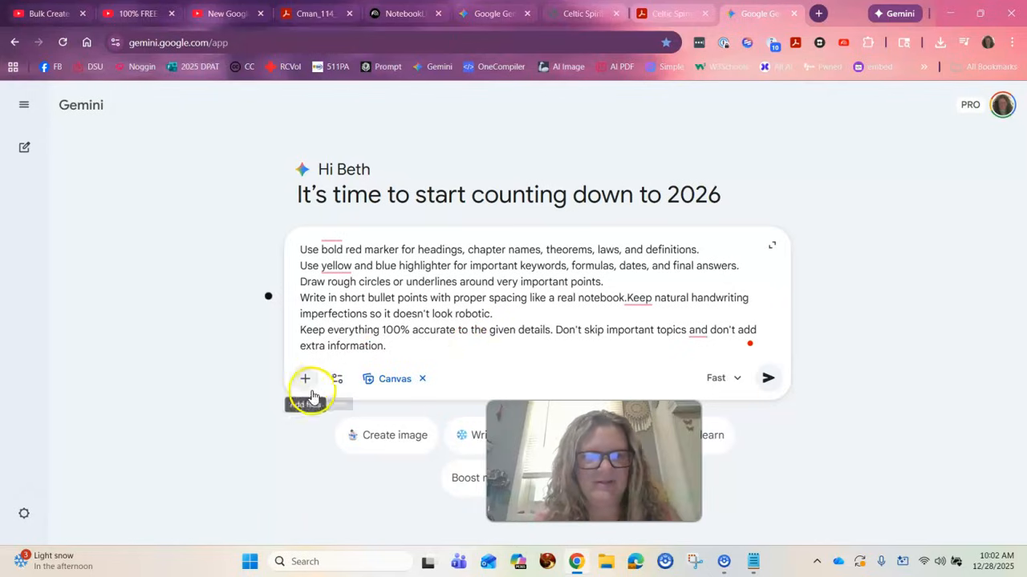
left_click(305, 377)
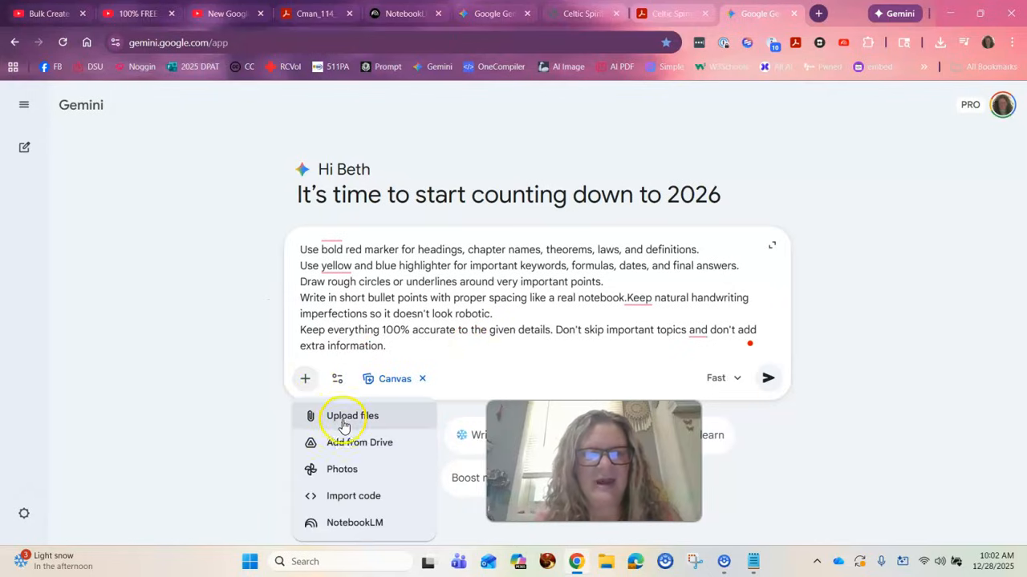
left_click(351, 415)
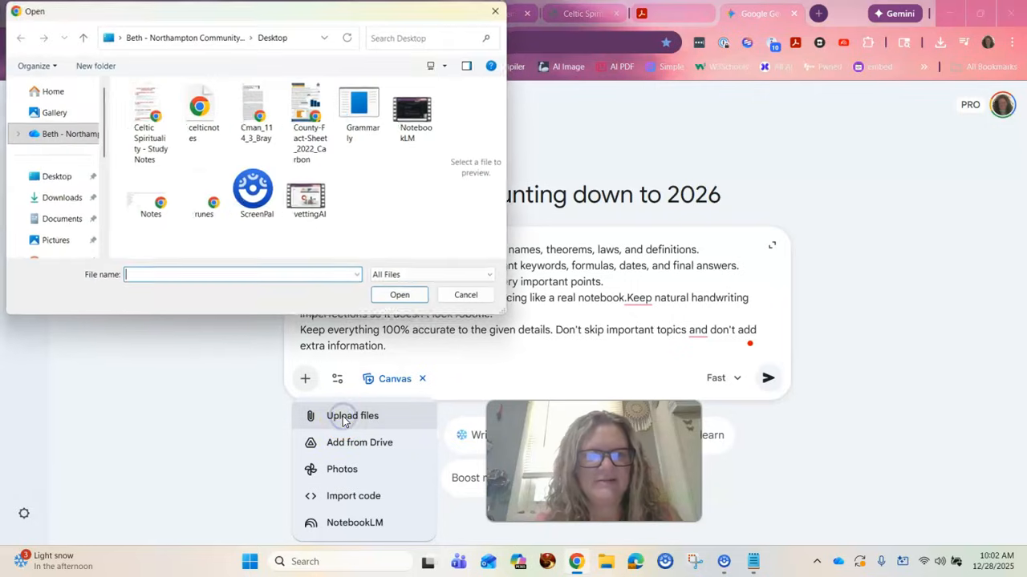
left_click(200, 113)
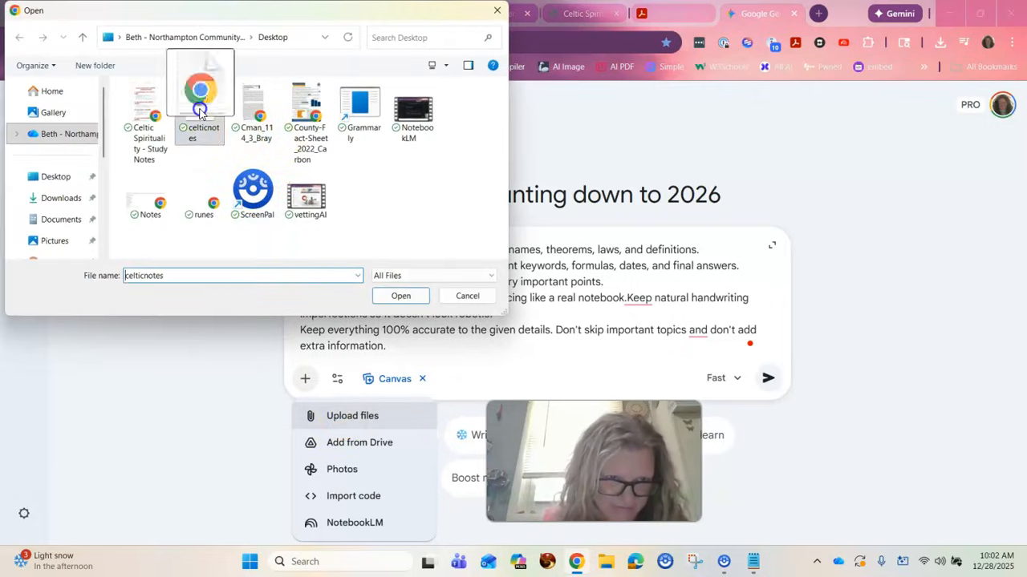
left_click(253, 112)
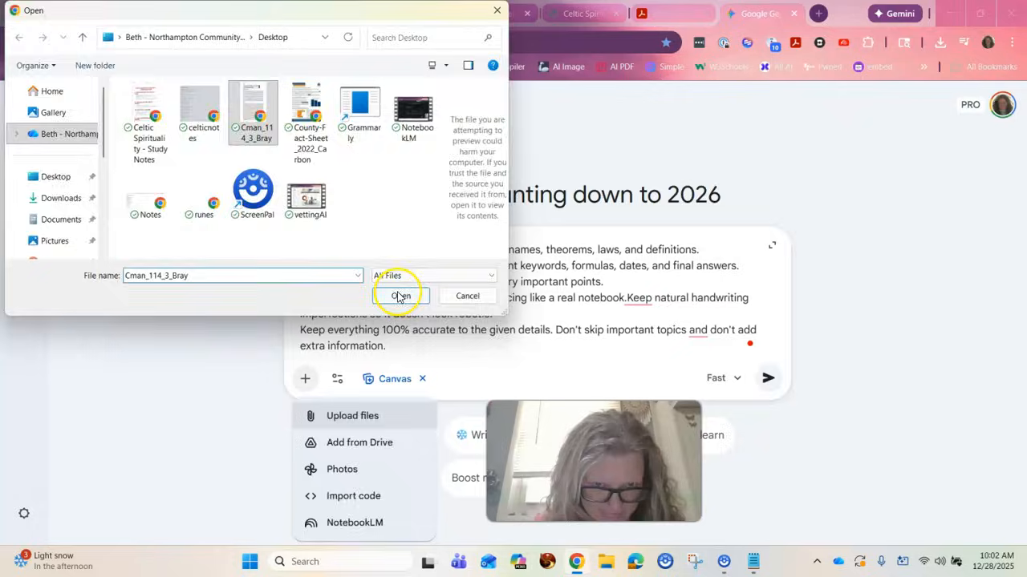
left_click(401, 296)
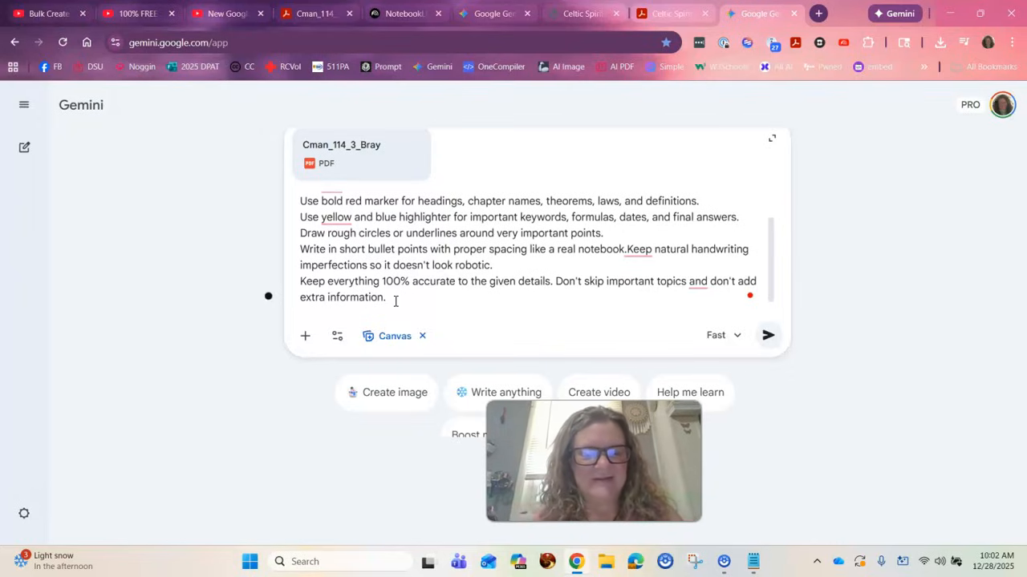
Step: Append 'Include all code in one HTML file with CSS and JS with no external dependencies.'
type("Include")
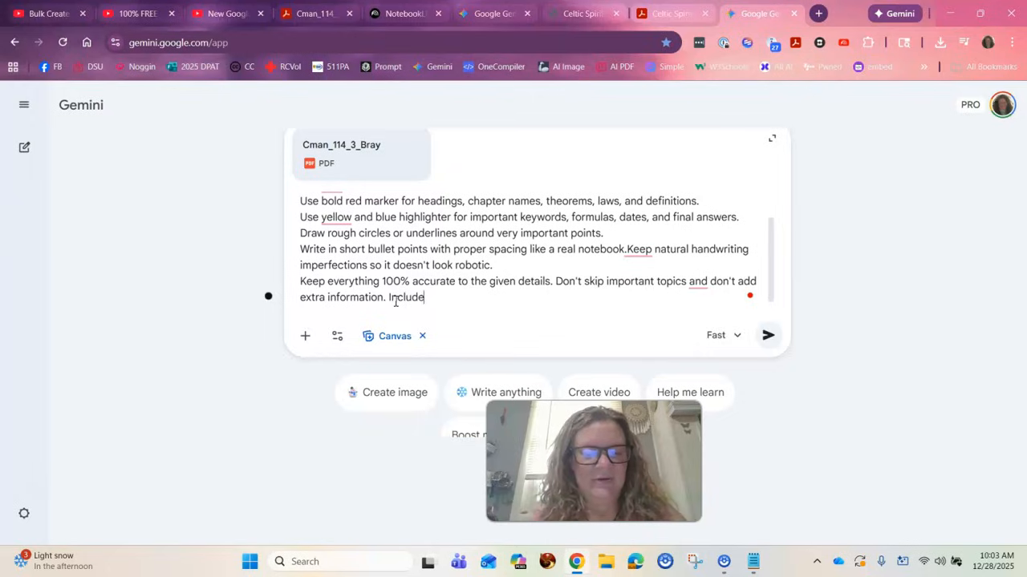
type("all code in")
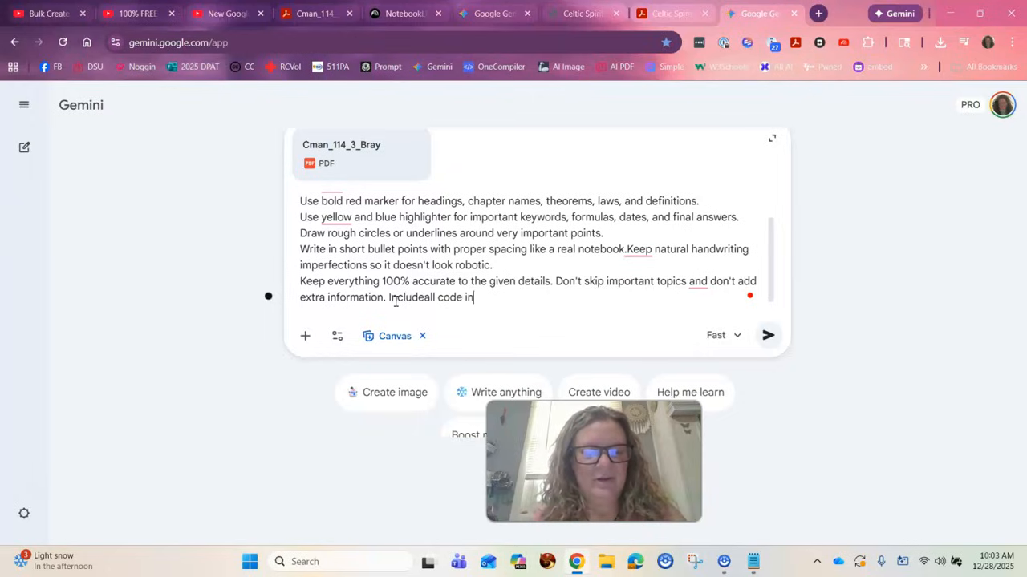
type("one HTML")
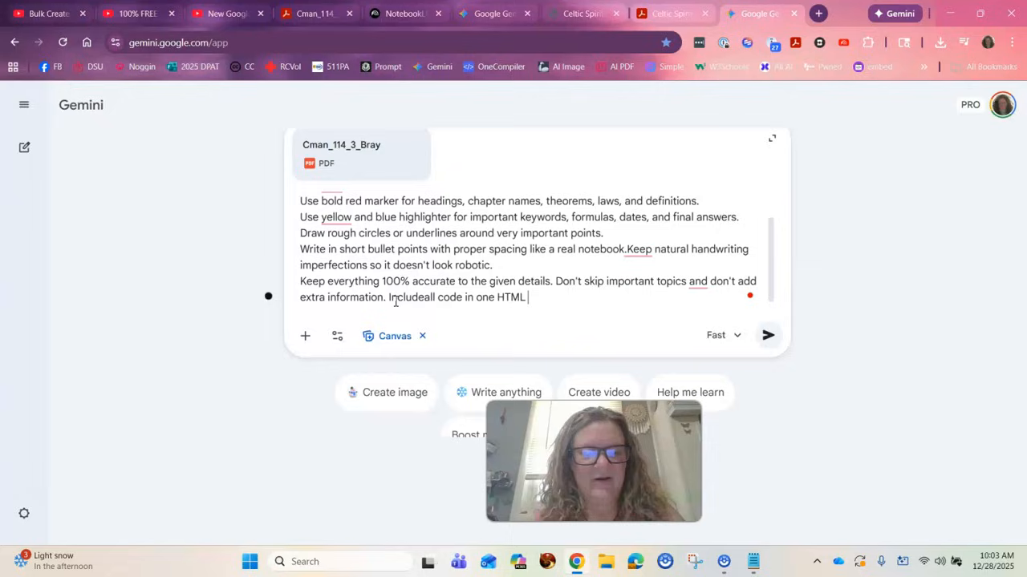
type("file with")
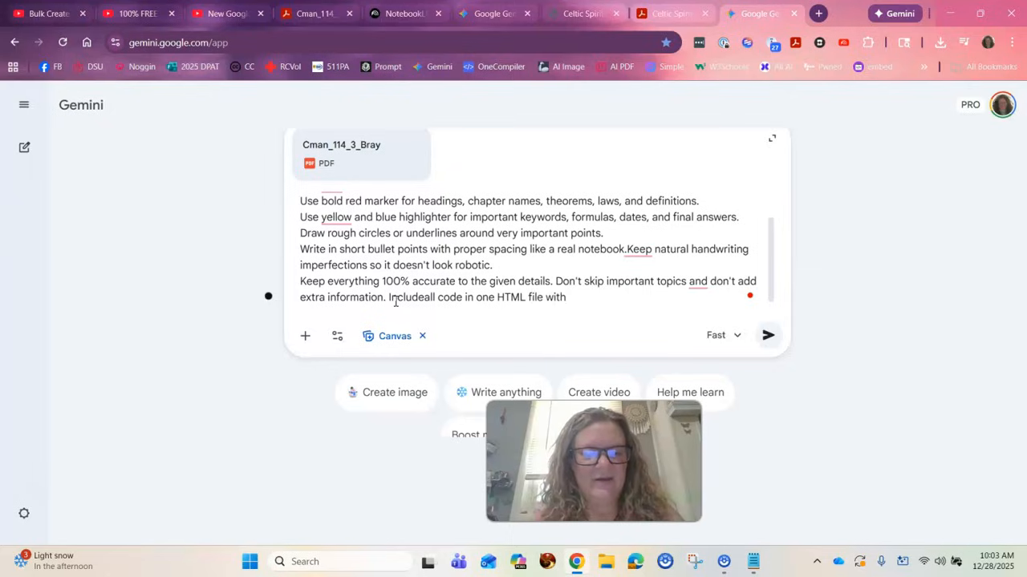
type("CSS and")
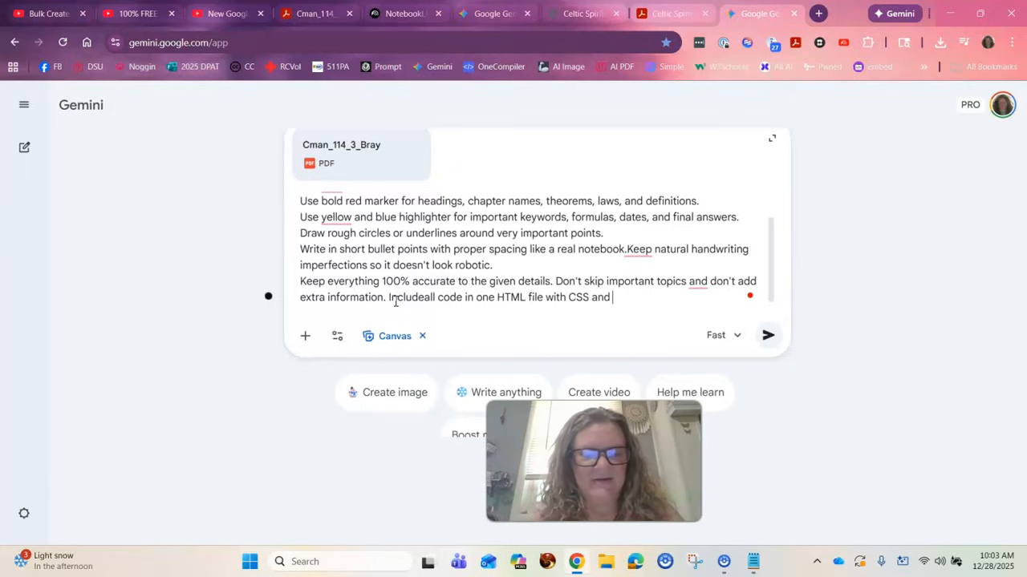
type("JS")
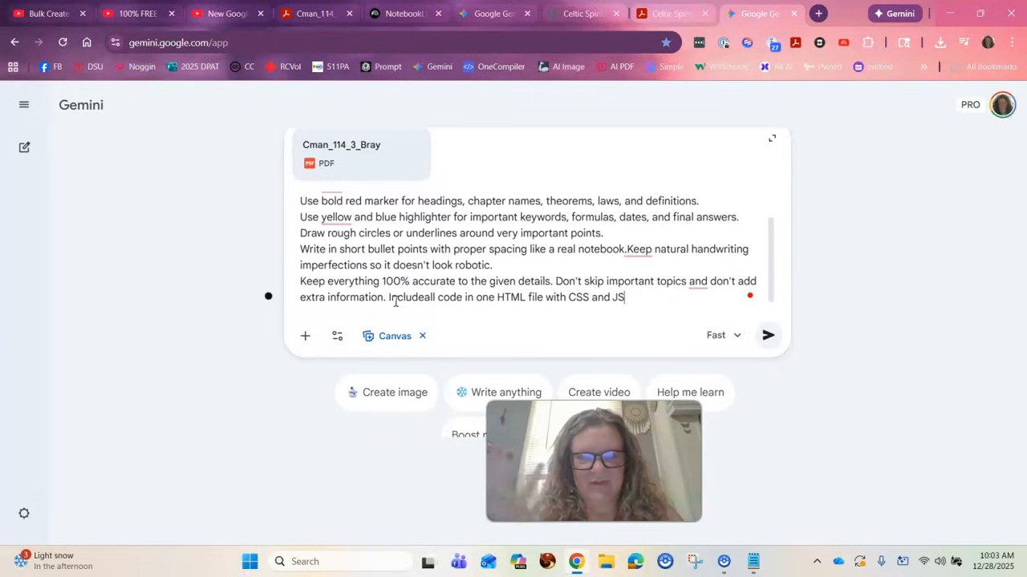
type("with")
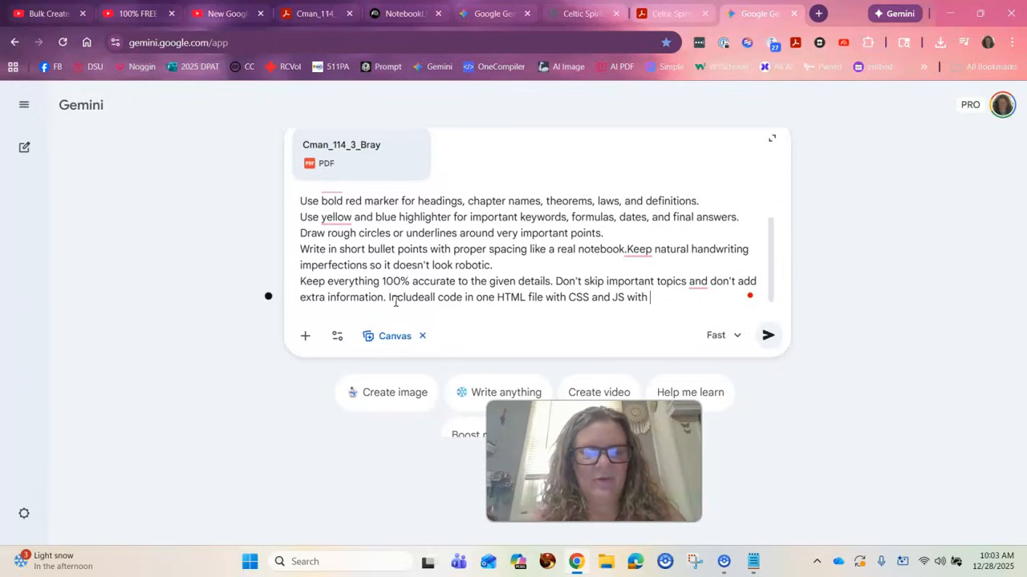
type("no external")
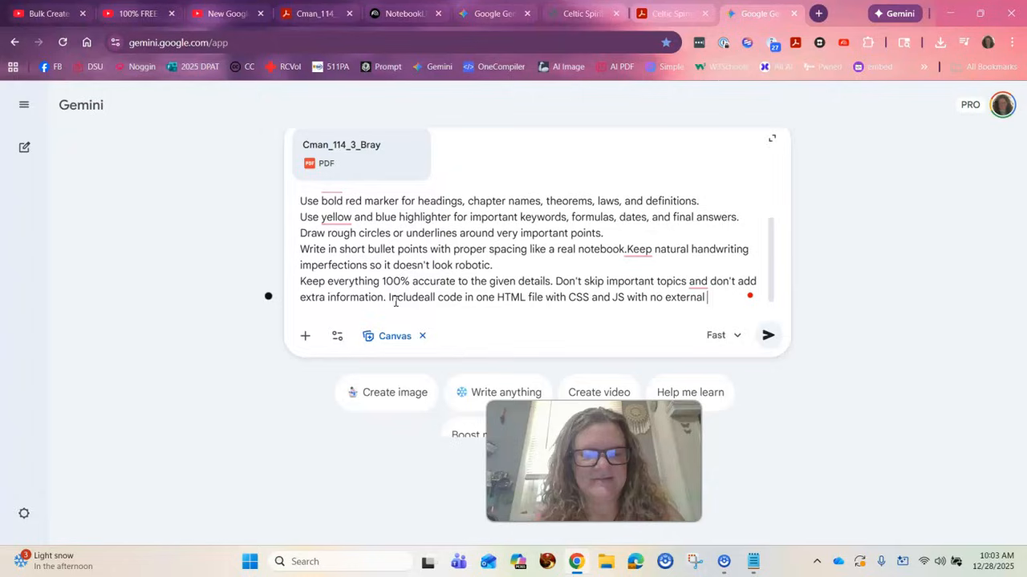
type("dependencie")
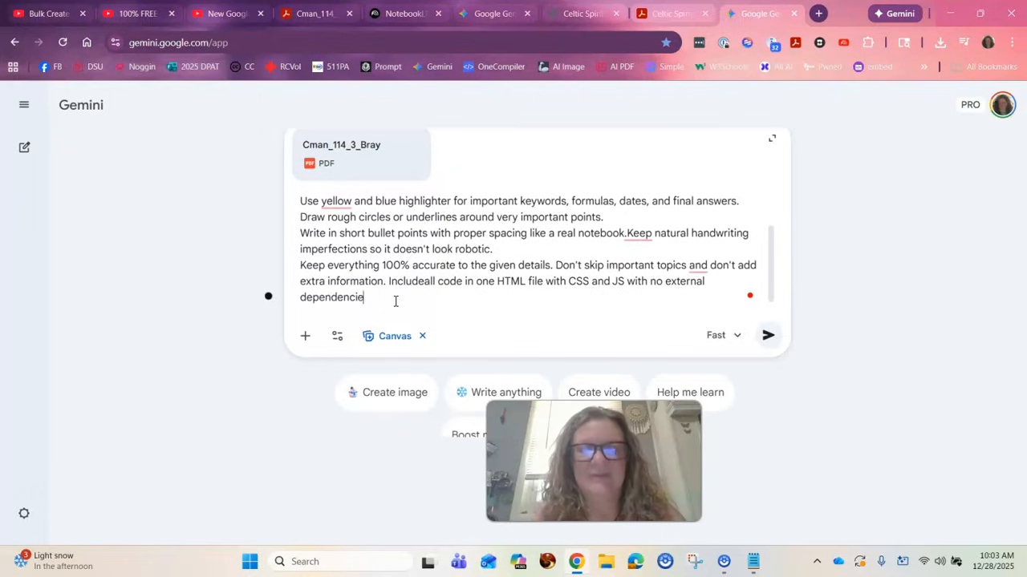
type("s.")
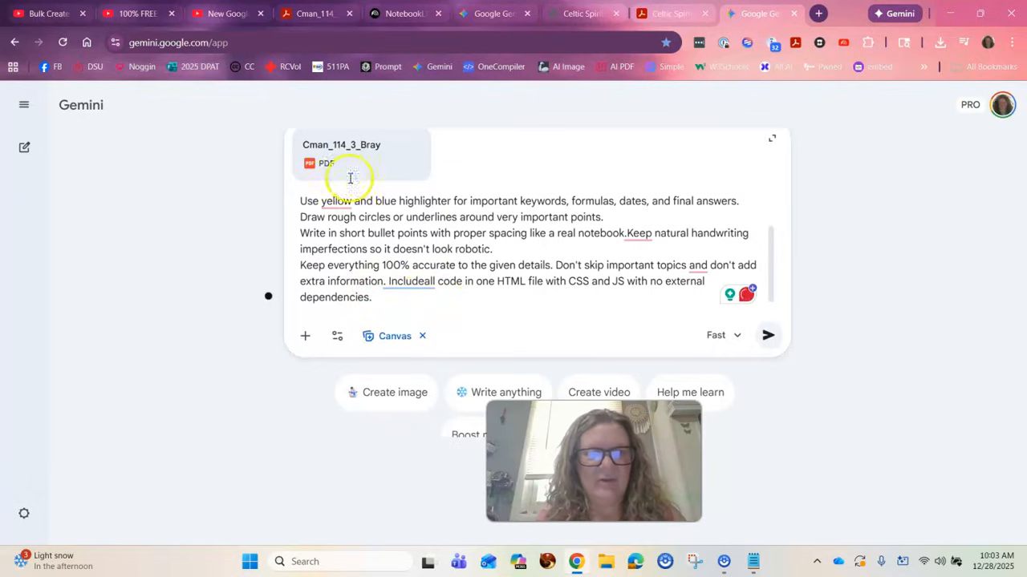
mouse_move(721, 315)
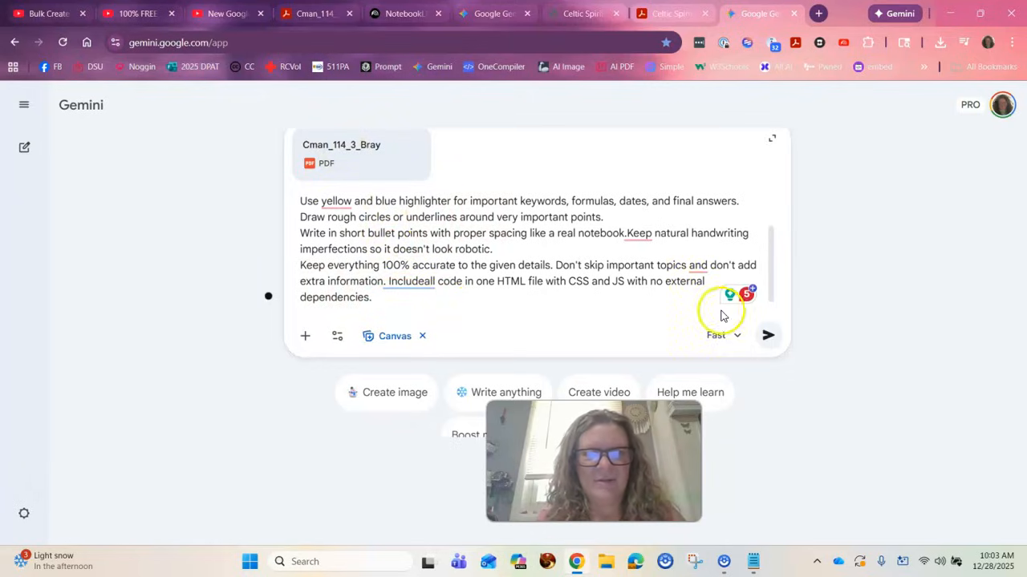
Step: Send the prompt with the attached PDF and let Canvas generate Handwritten Study Notes
left_click(767, 335)
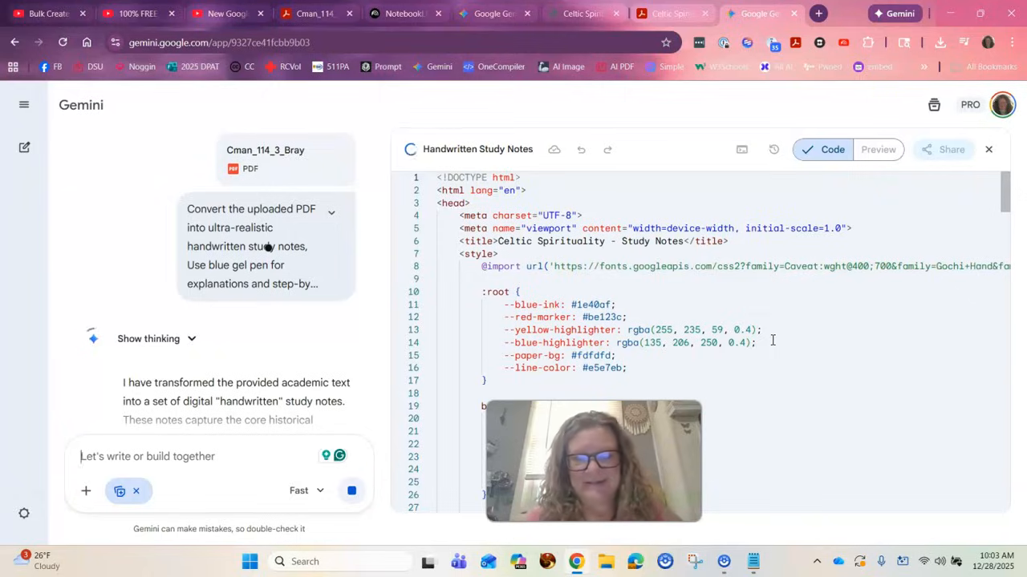
Step: Scroll through the rendered handwritten study notes preview in Canvas
left_click(878, 149)
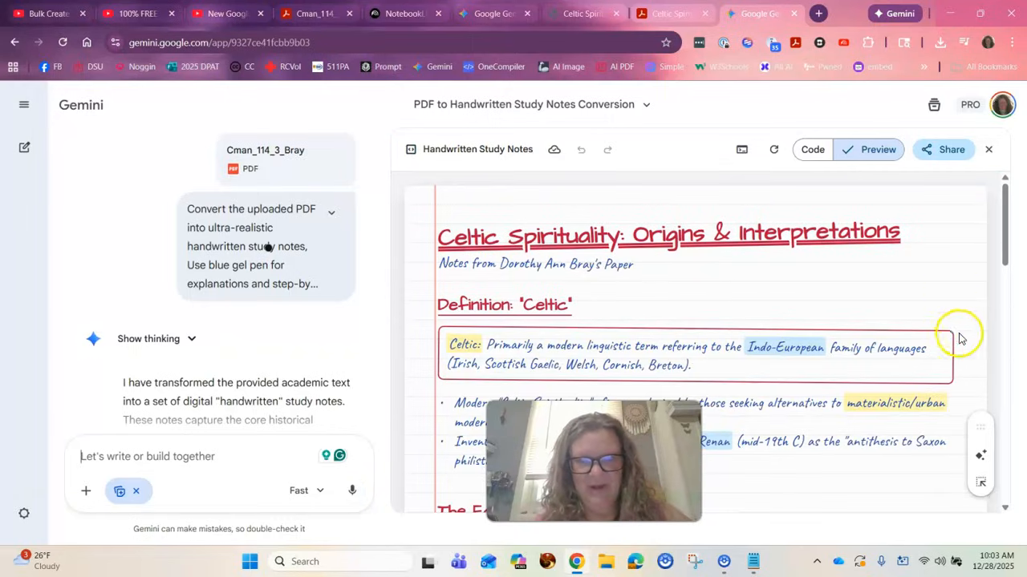
scroll("down", 3)
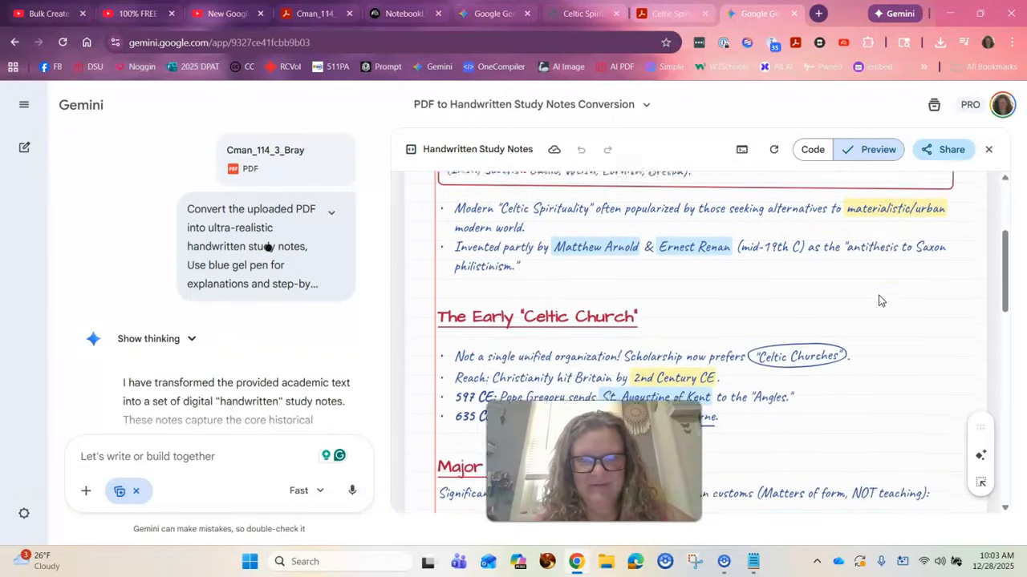
scroll("down", 3)
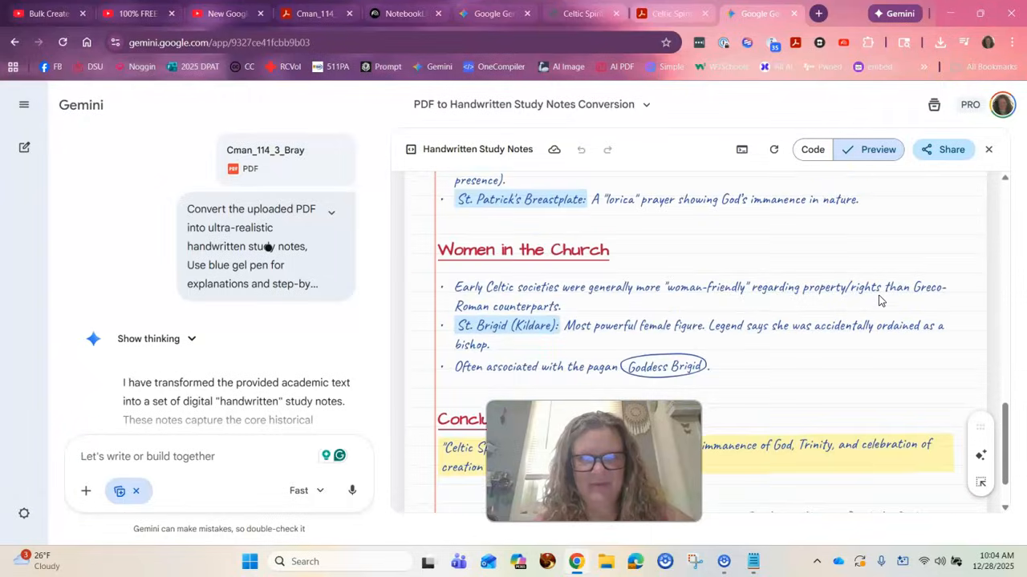
Step: Toggle between the HTML code and the preview, and check the Share options
left_click(832, 149)
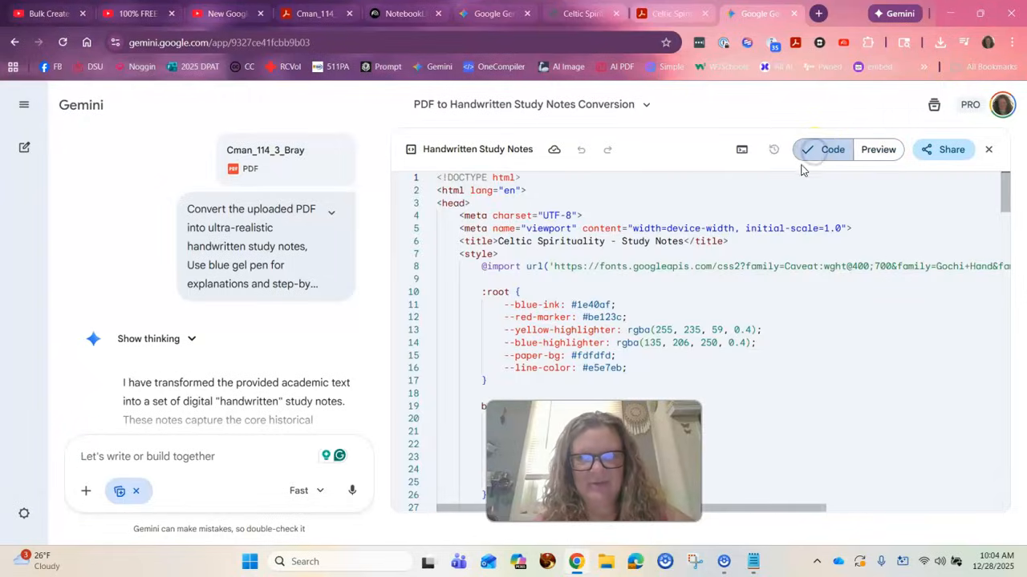
left_click(877, 149)
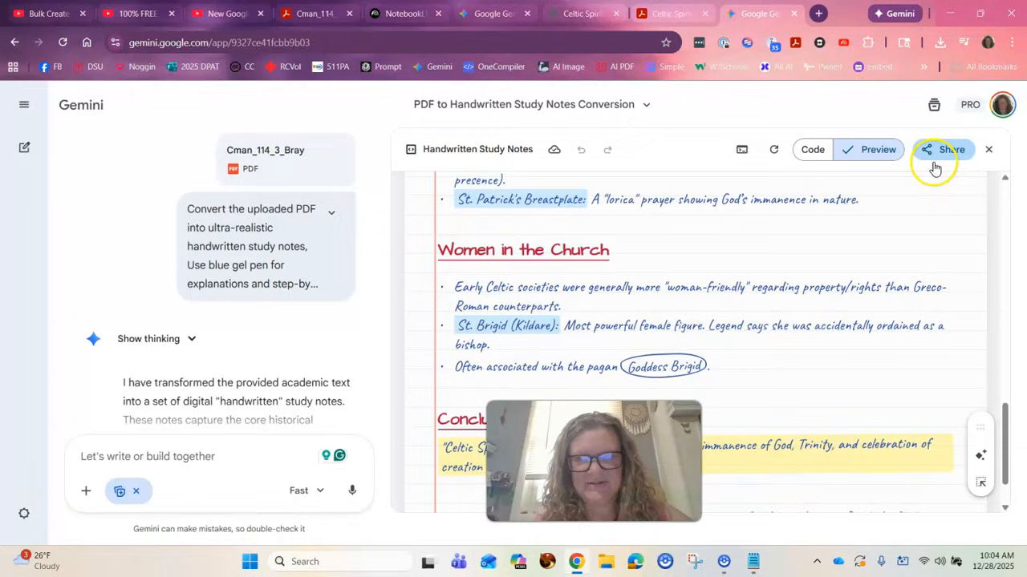
left_click(951, 149)
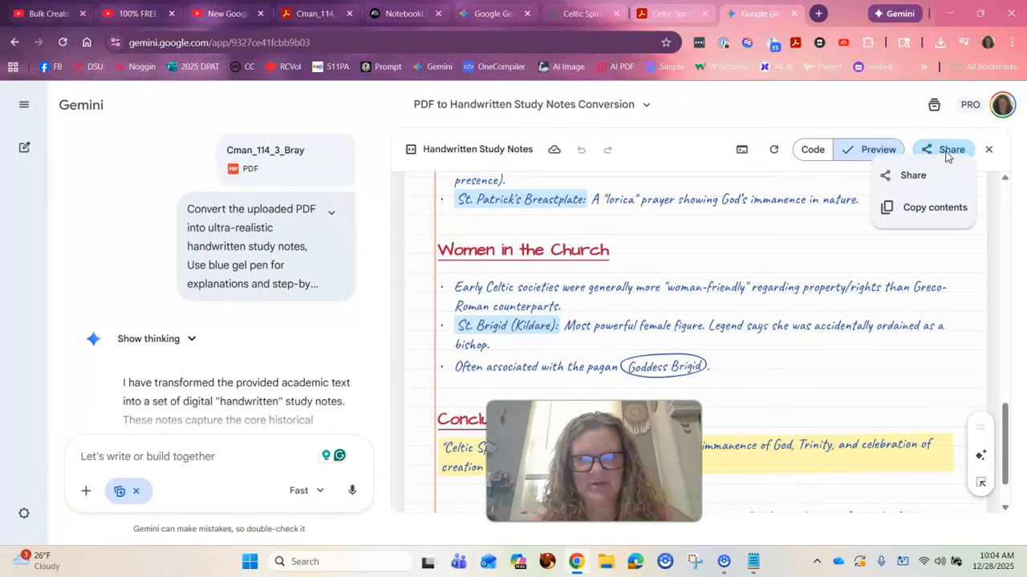
mouse_move(690, 238)
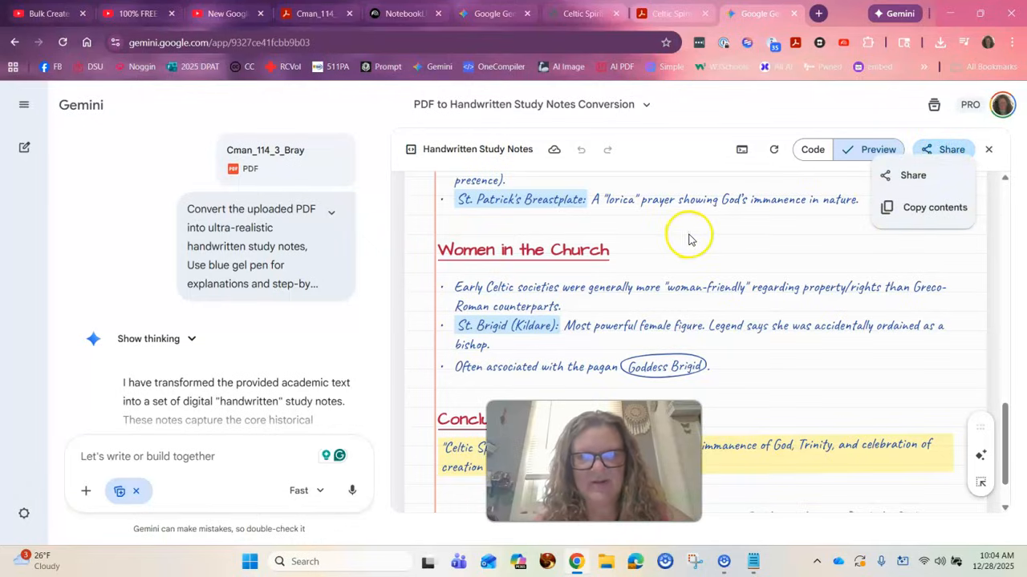
left_click(832, 149)
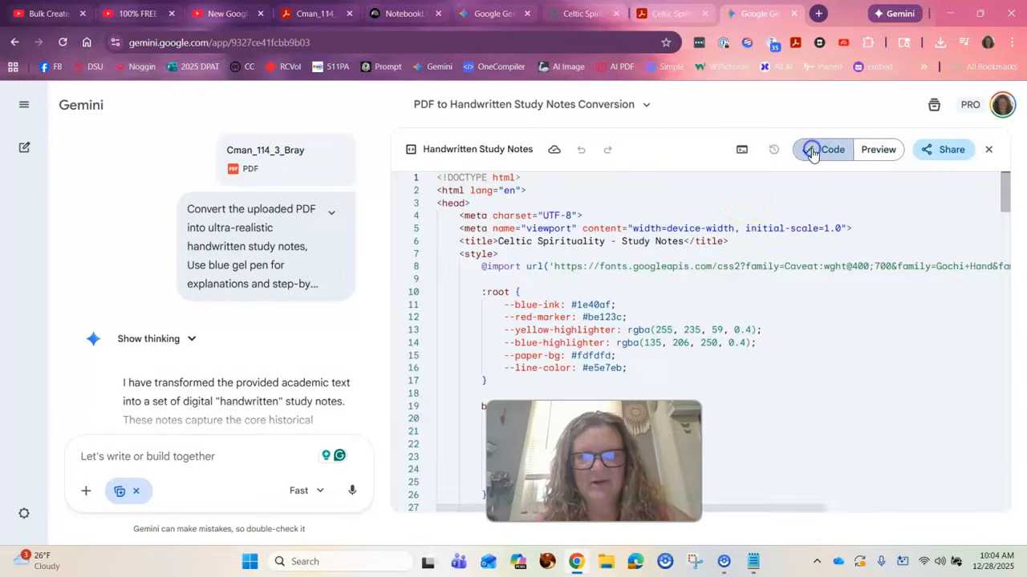
Step: Put the notes code in a new Notepad tab and save as notes2.html on Desktop
left_click(831, 150)
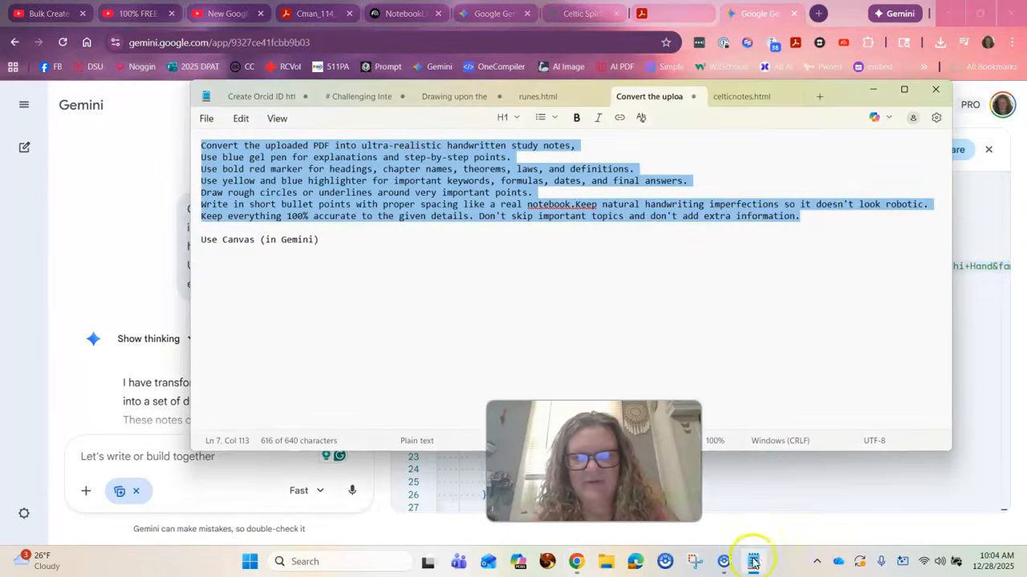
left_click(819, 96)
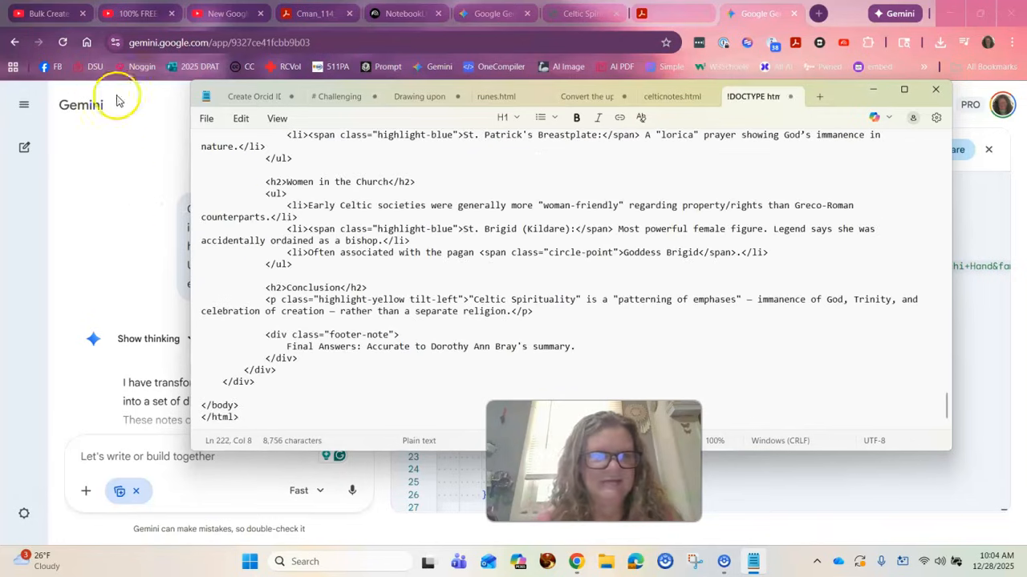
mouse_move(223, 275)
type("notes")
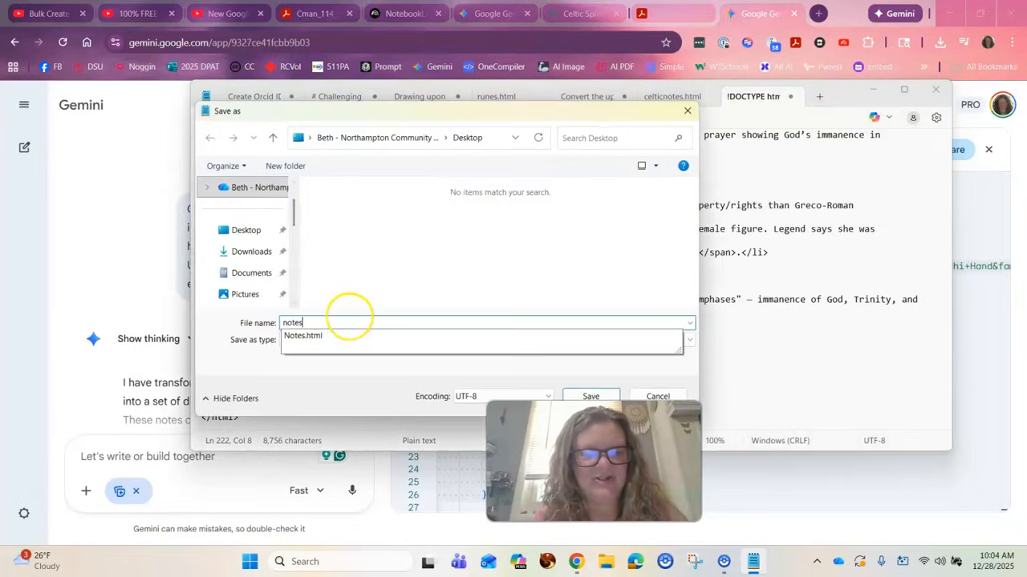
mouse_move(349, 321)
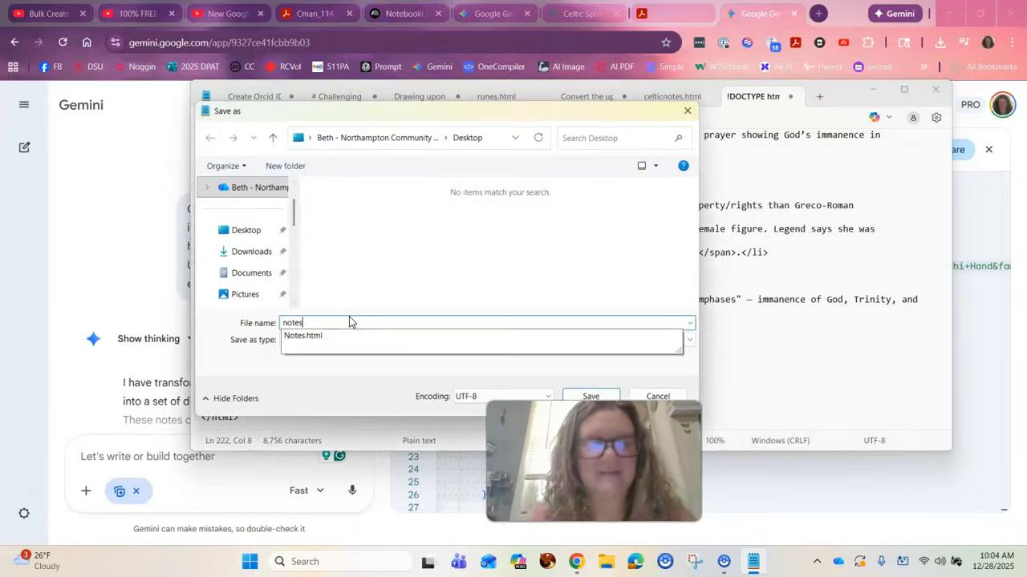
key("Backspace")
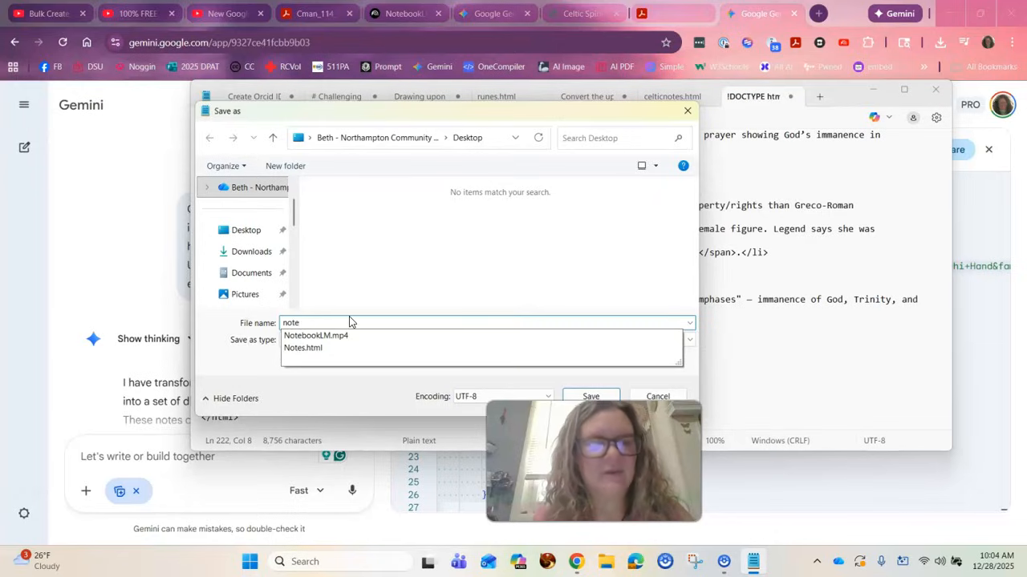
type("notes2.html")
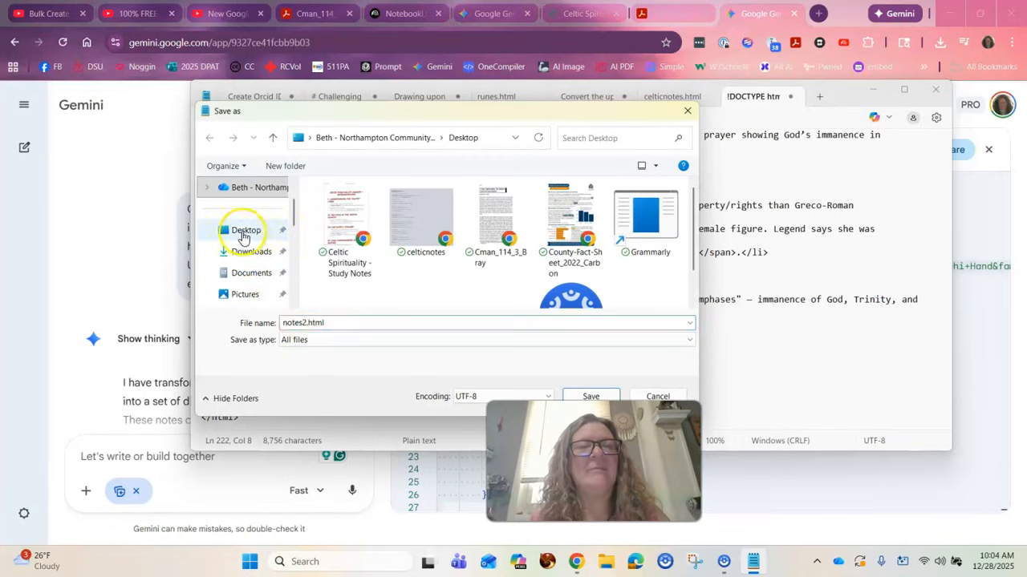
left_click(590, 396)
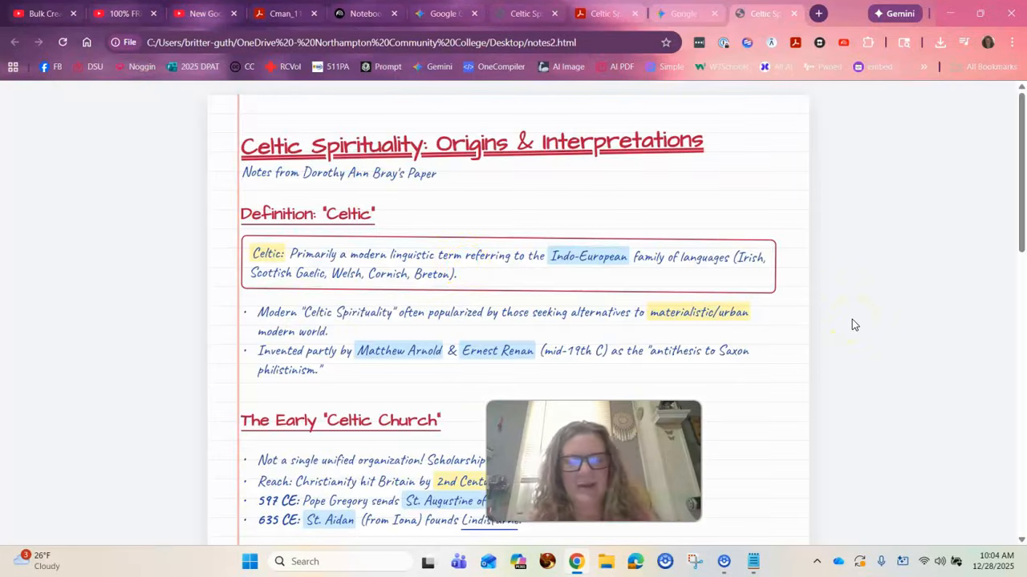
Step: Print the notes page to Save as PDF, adding '_PDF' to the file name
key("ctrl+p")
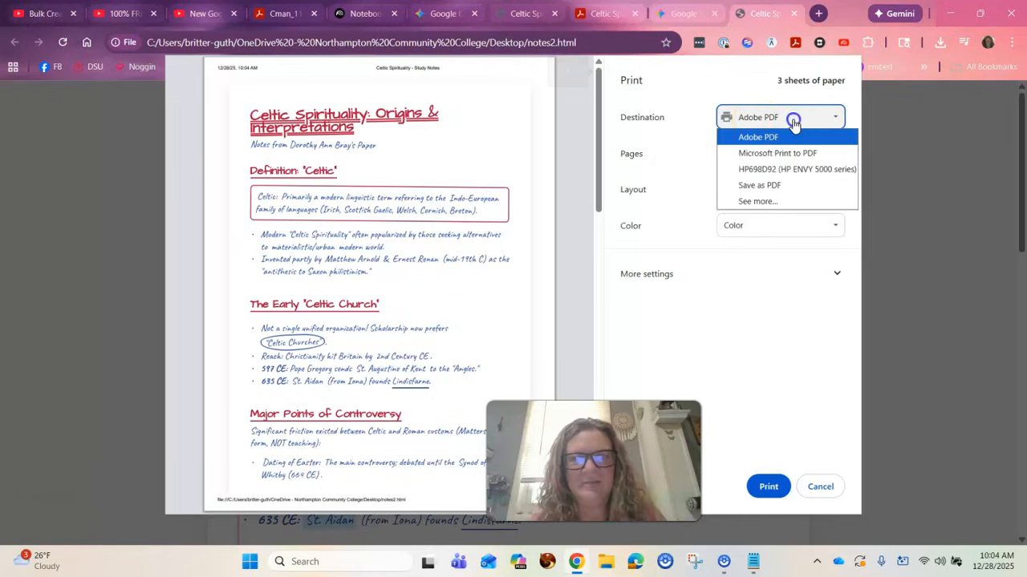
mouse_move(786, 169)
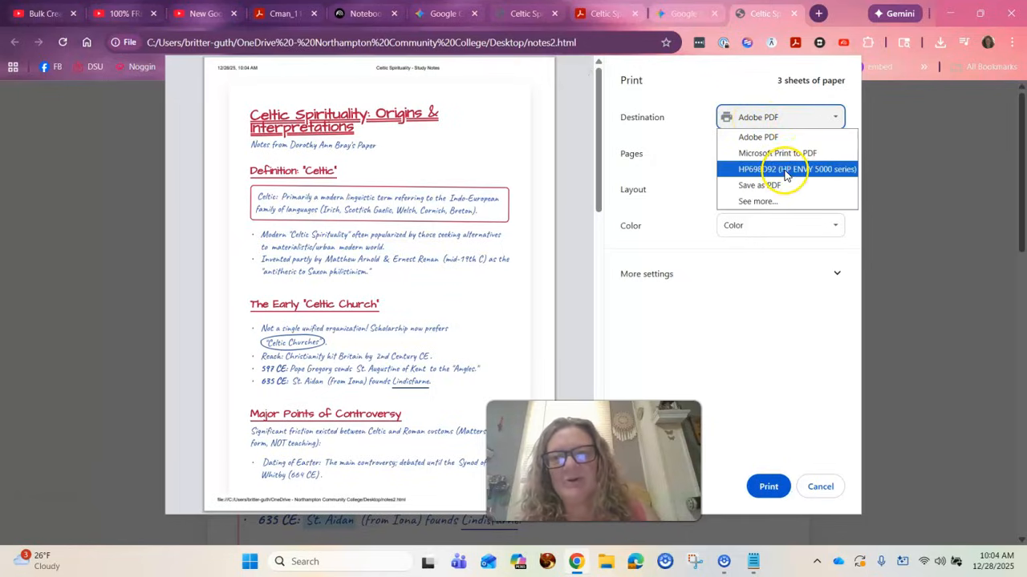
mouse_move(774, 185)
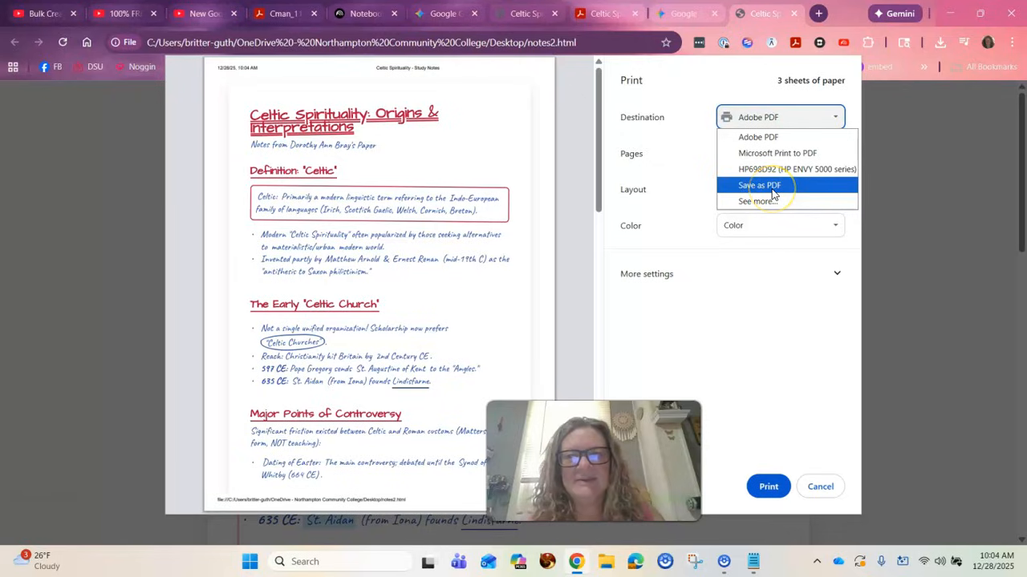
left_click(758, 185)
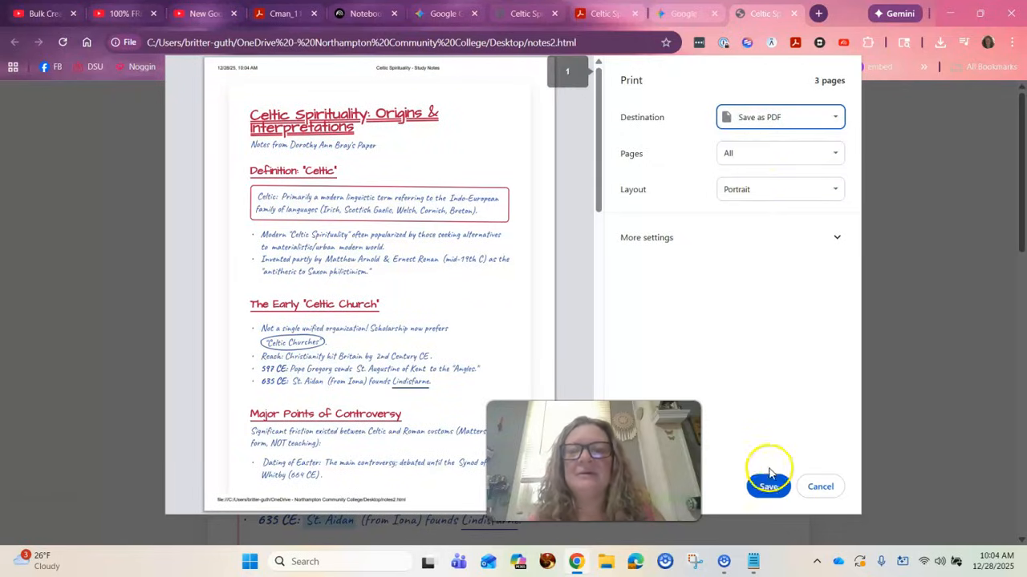
left_click(767, 486)
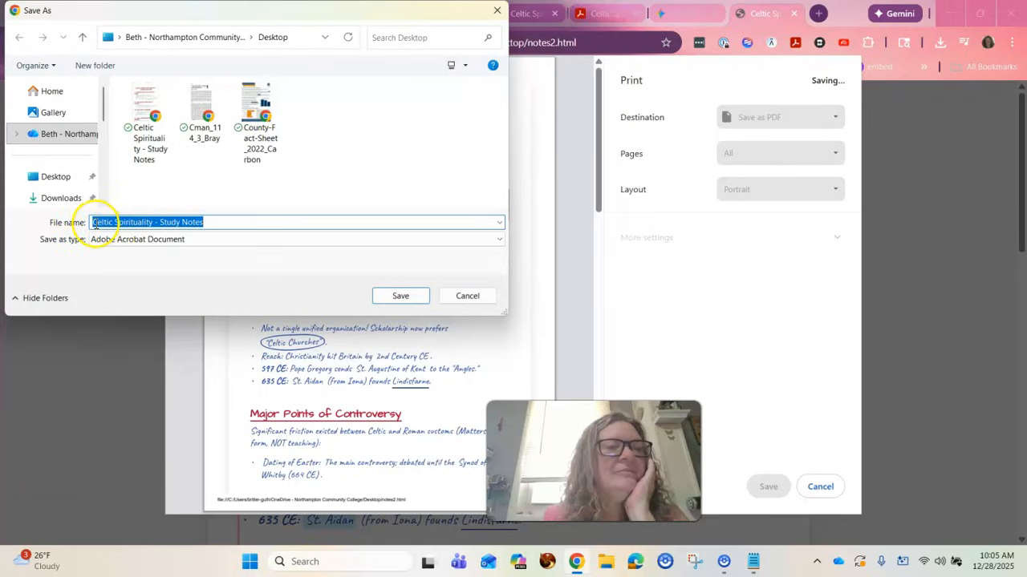
left_click(214, 222)
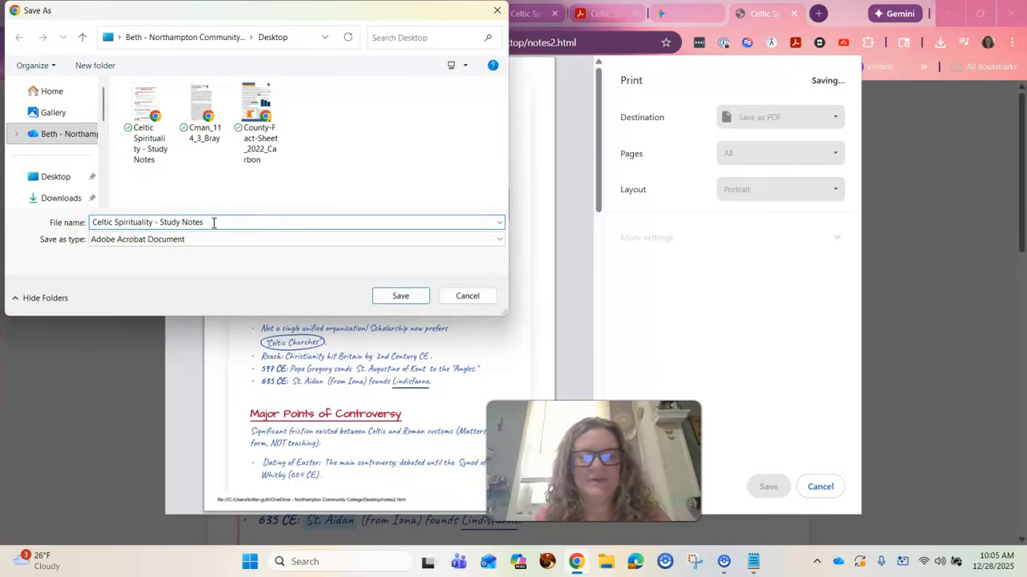
type("_PDF")
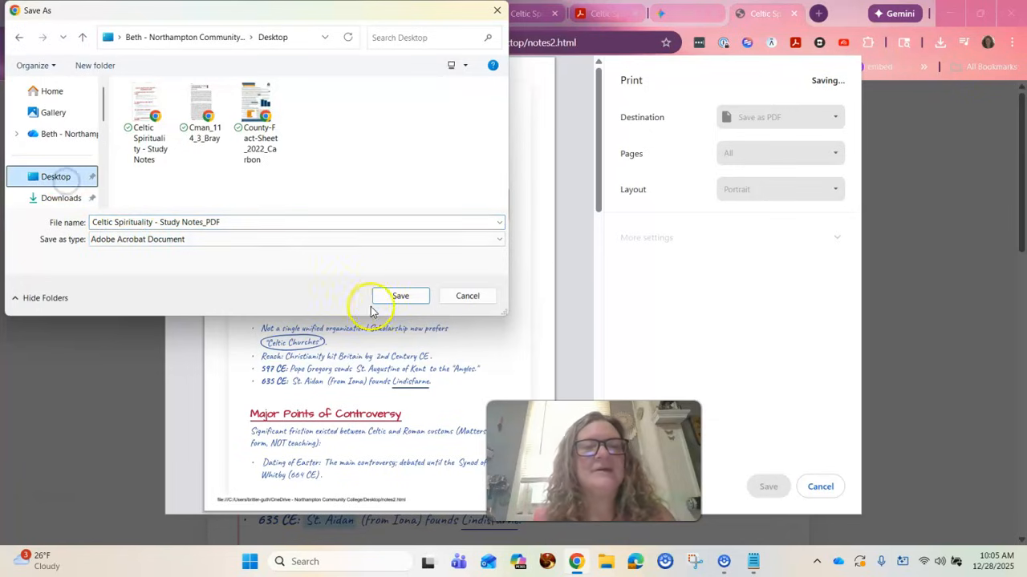
left_click(401, 295)
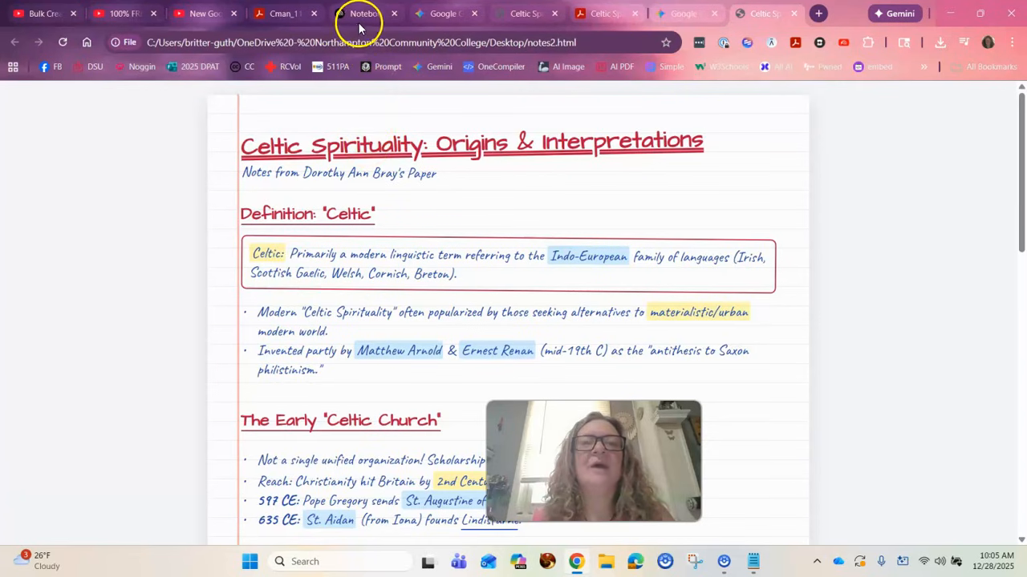
Step: Glance at Desktop files via NotebookLM's add-source upload, cancel, then move to Gemini
left_click(365, 14)
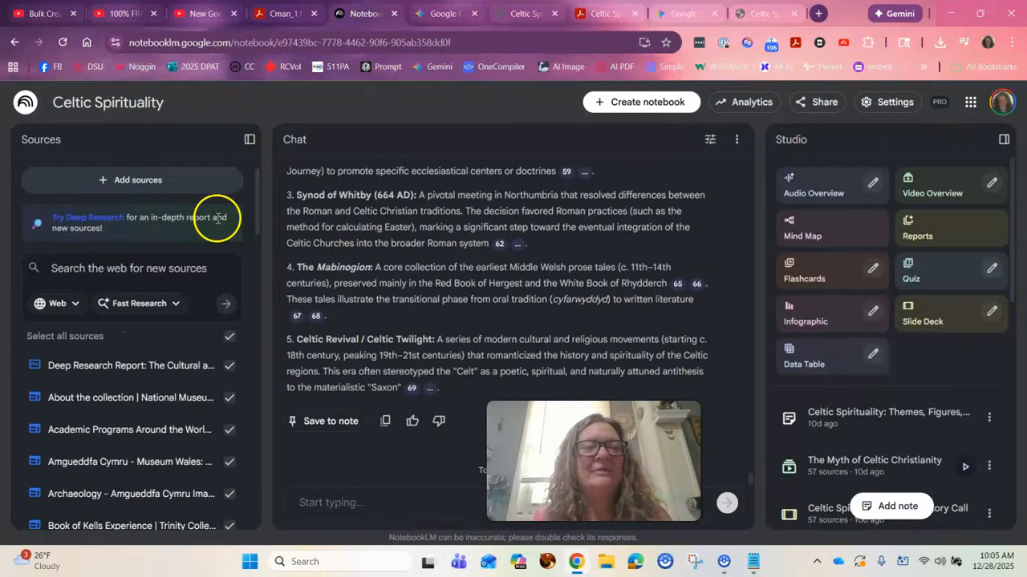
left_click(132, 180)
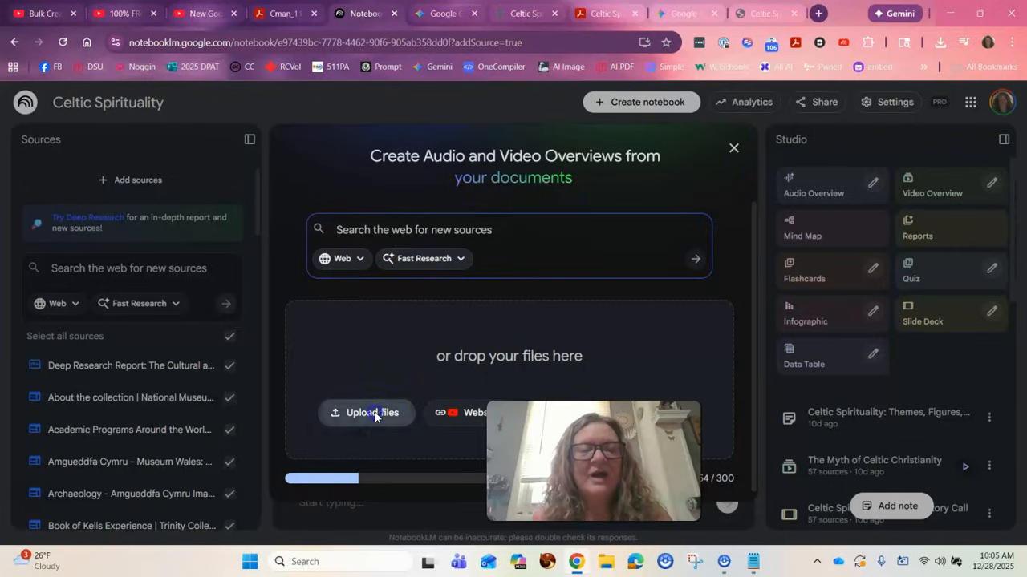
left_click(372, 412)
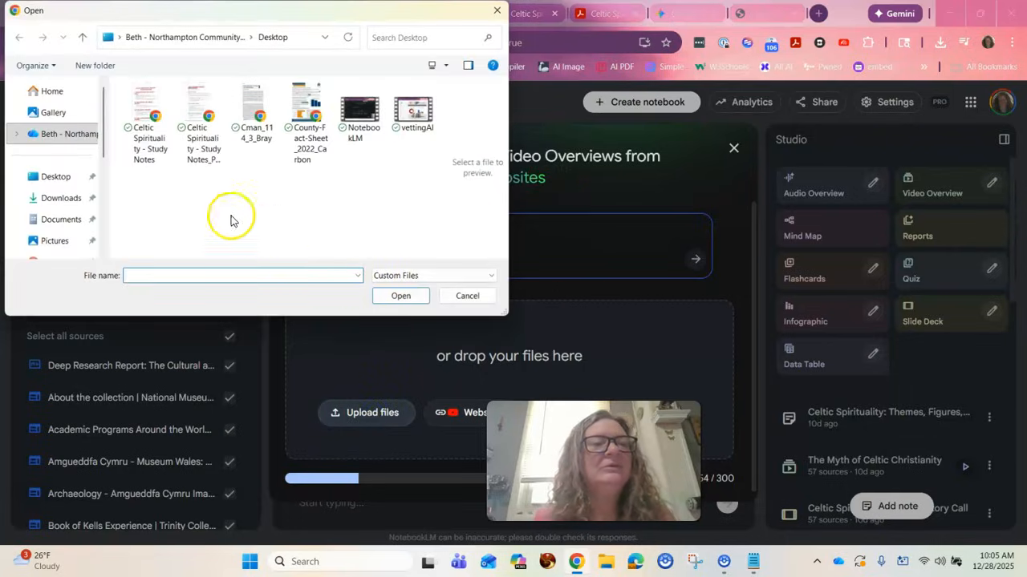
left_click(199, 116)
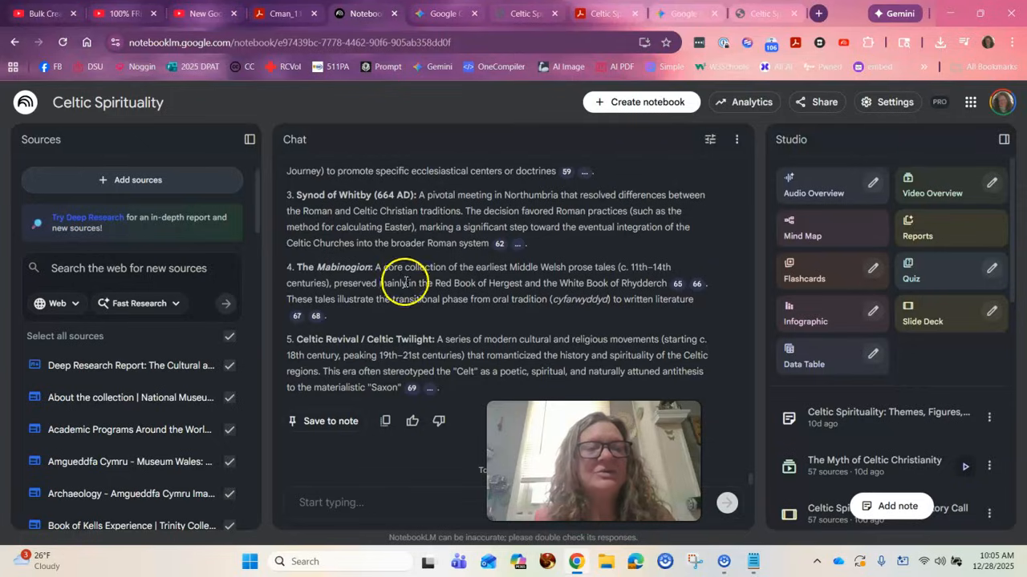
mouse_move(349, 321)
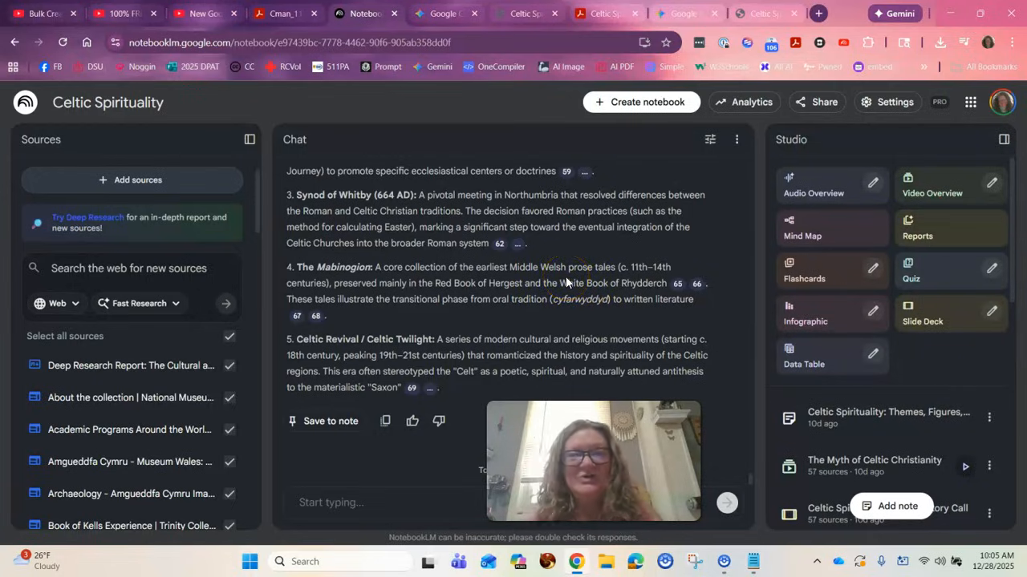
mouse_move(638, 245)
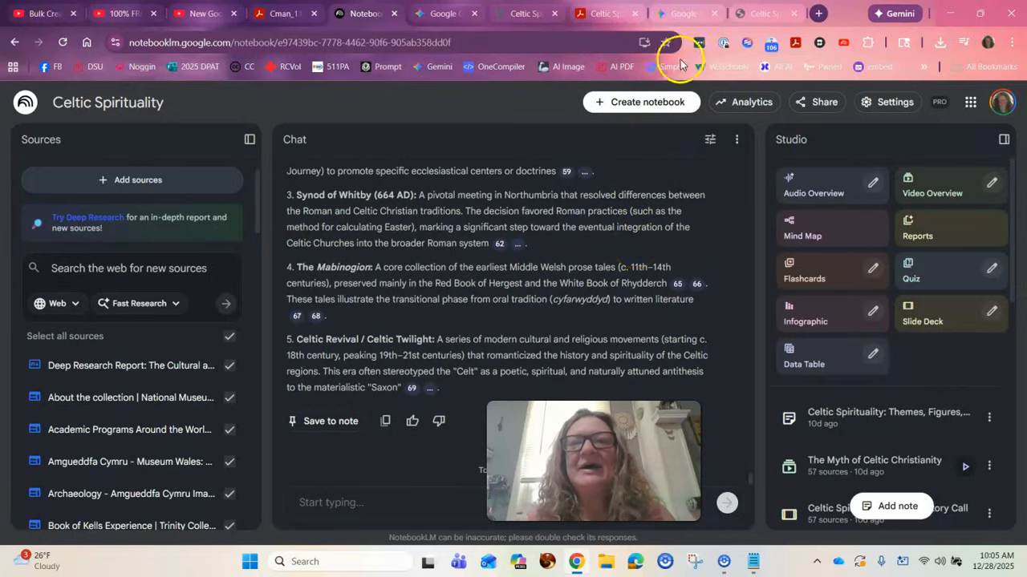
mouse_move(686, 36)
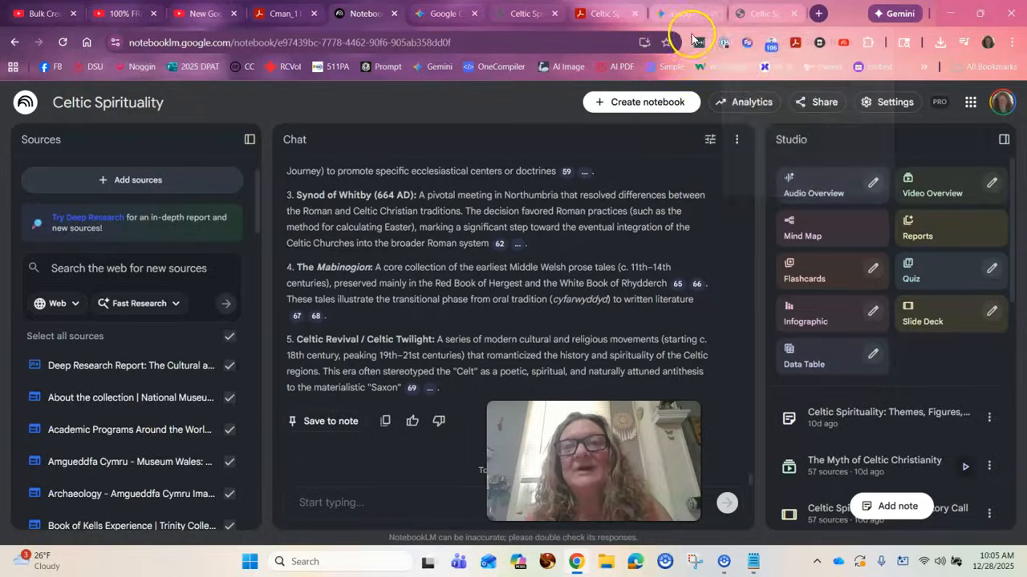
left_click(682, 14)
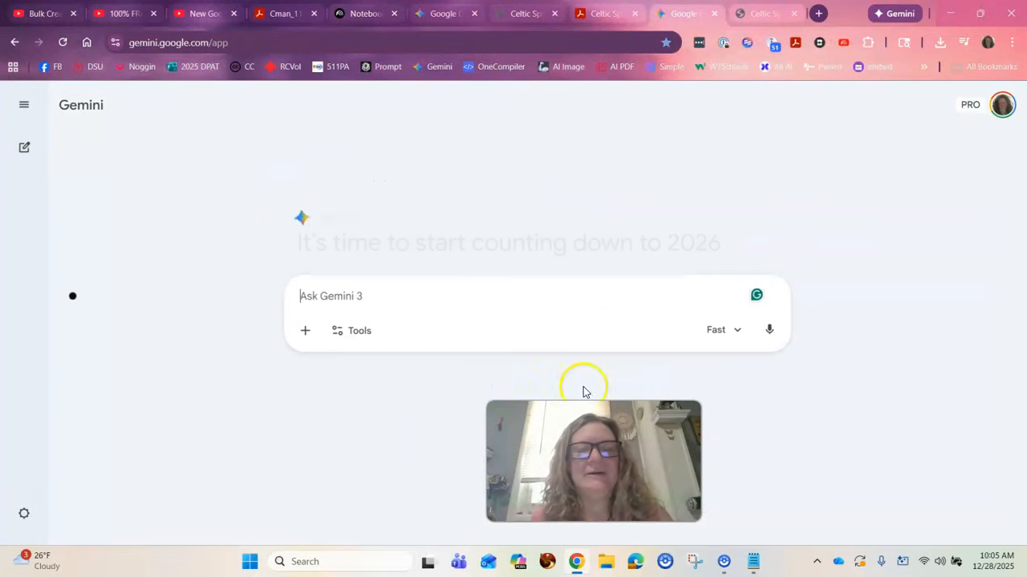
Step: Paste the saved study-notes prompt into Gemini, replacing 'uploaded PDF' with URL-materials wording
left_click(752, 561)
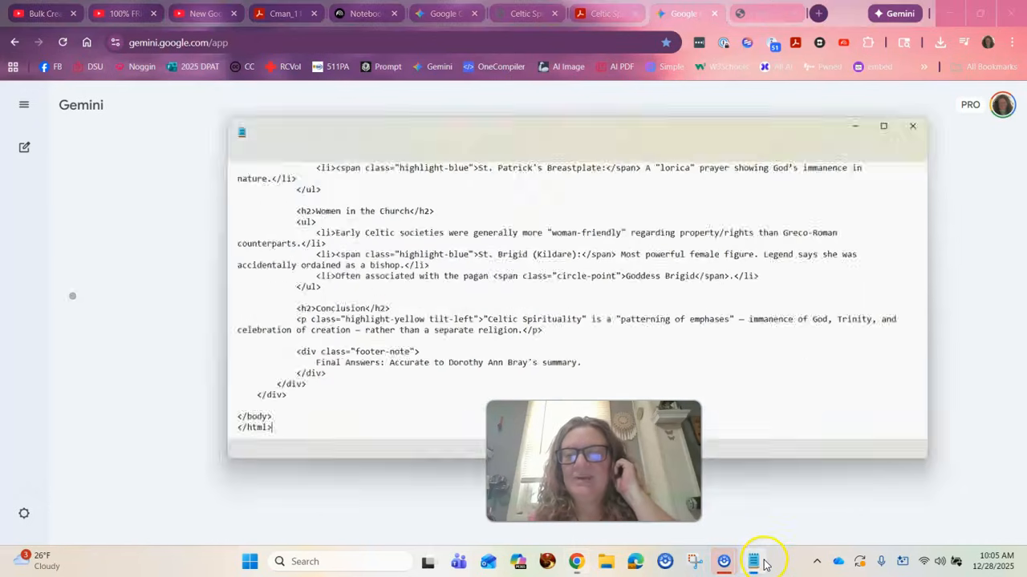
left_click(752, 561)
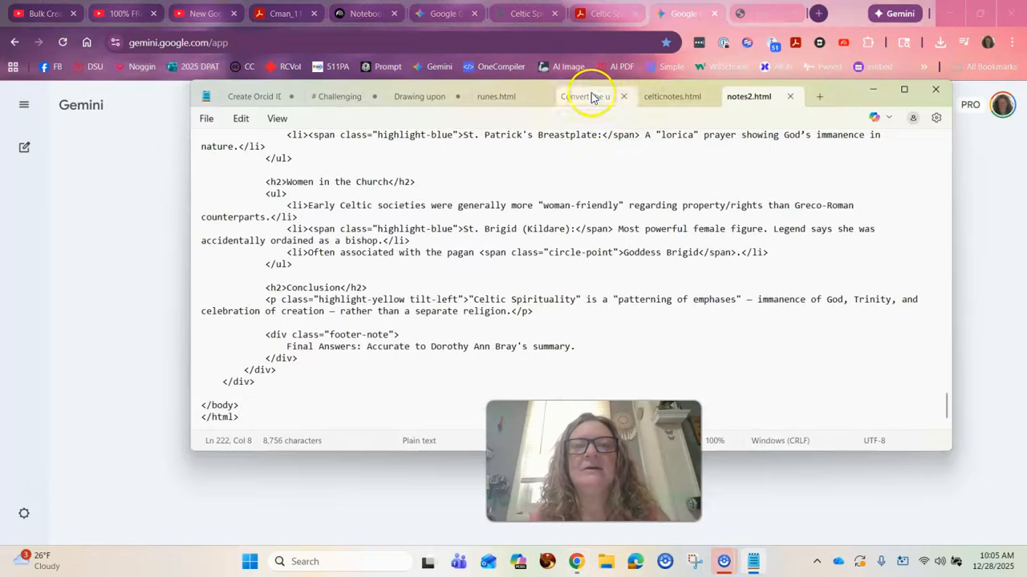
left_click(586, 96)
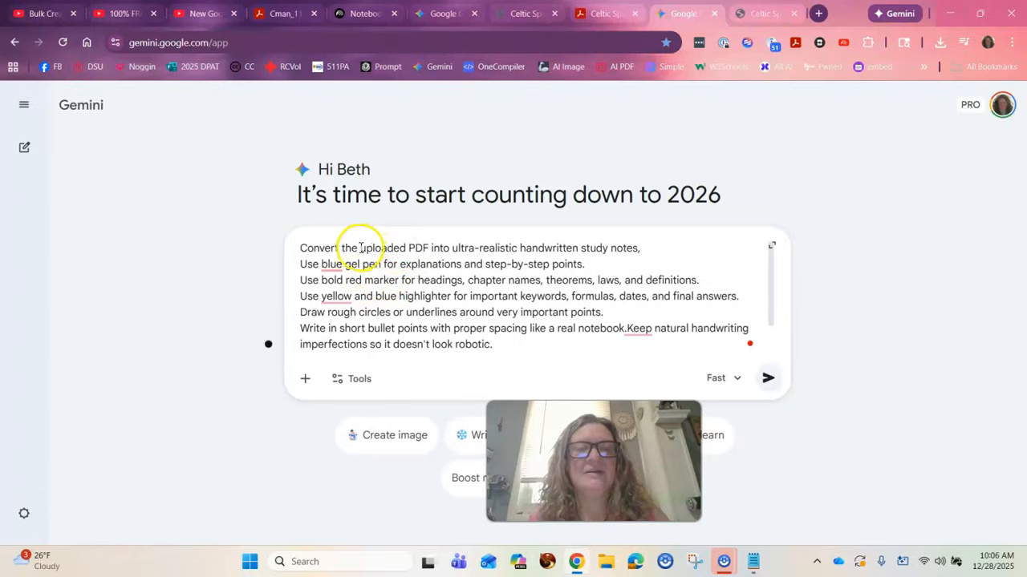
double_click(395, 248)
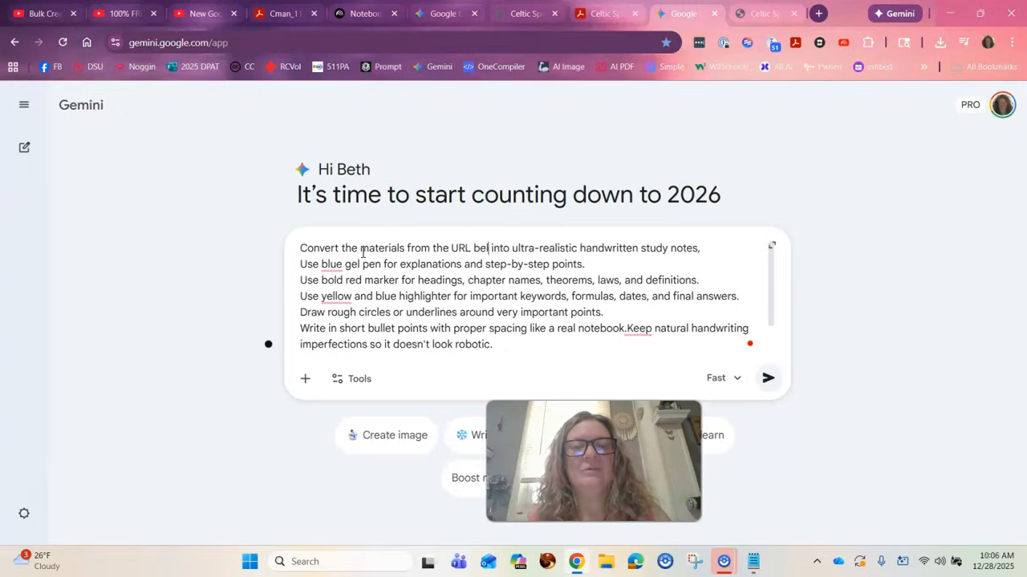
type("low")
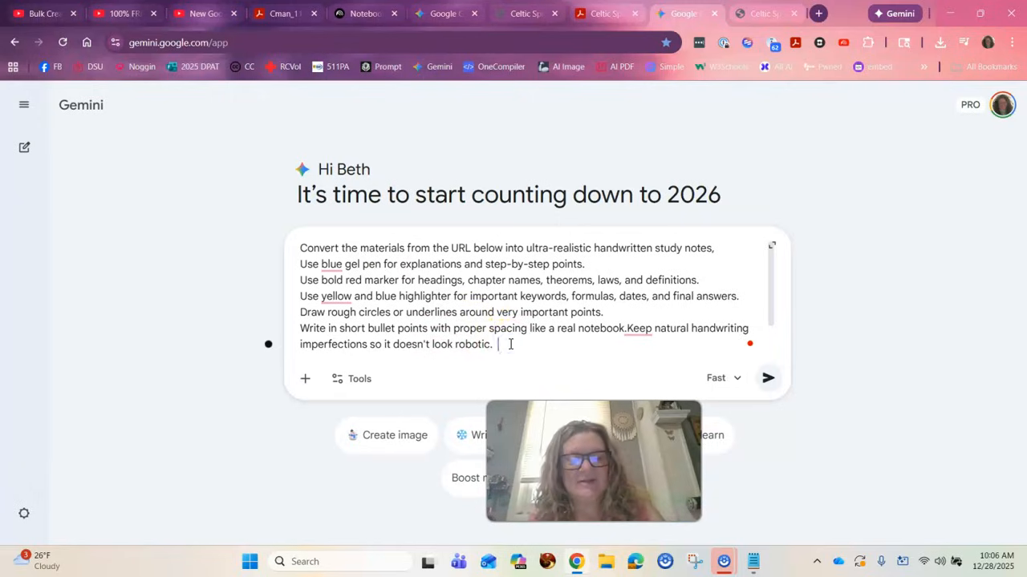
left_click(817, 13)
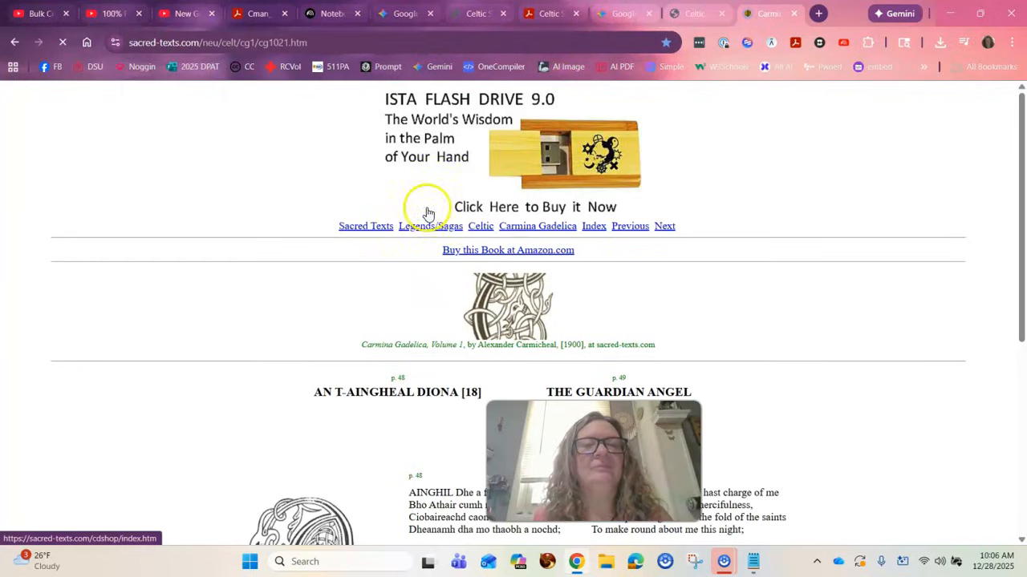
mouse_move(391, 245)
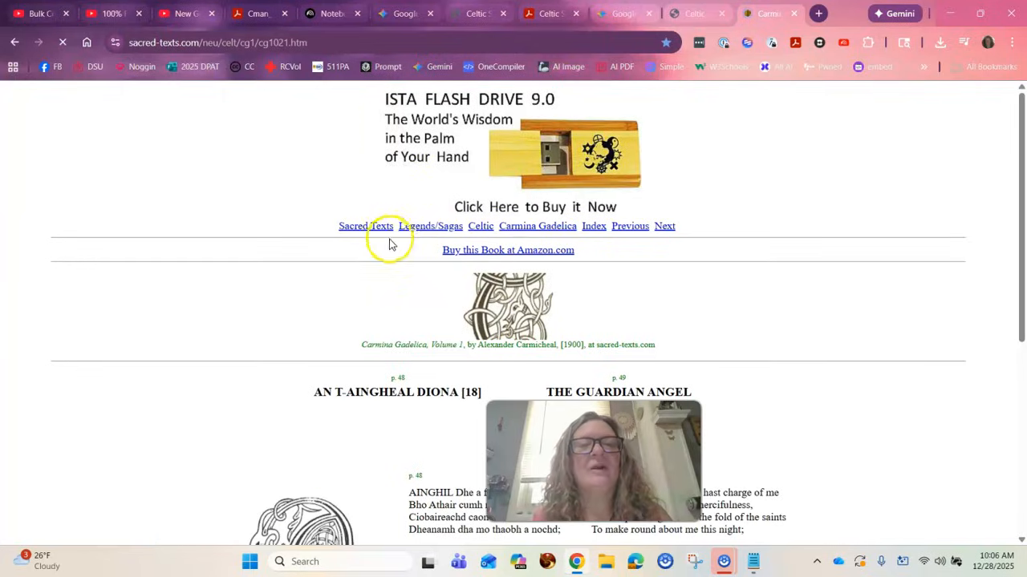
mouse_move(401, 311)
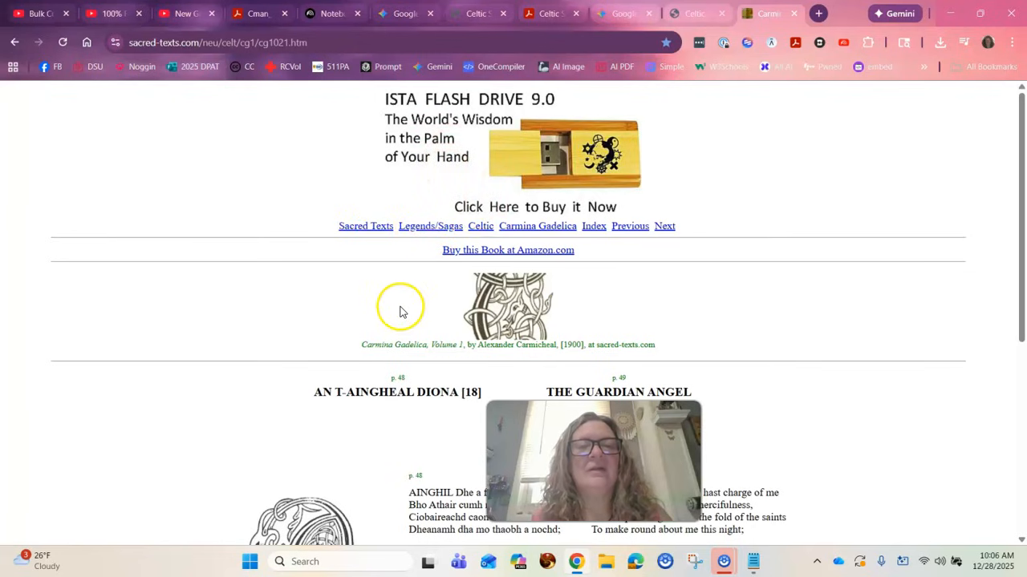
Step: Search 'carmina gadelica', open the sacred-texts Vol. 1 Index, and copy its URL
scroll("down", 3)
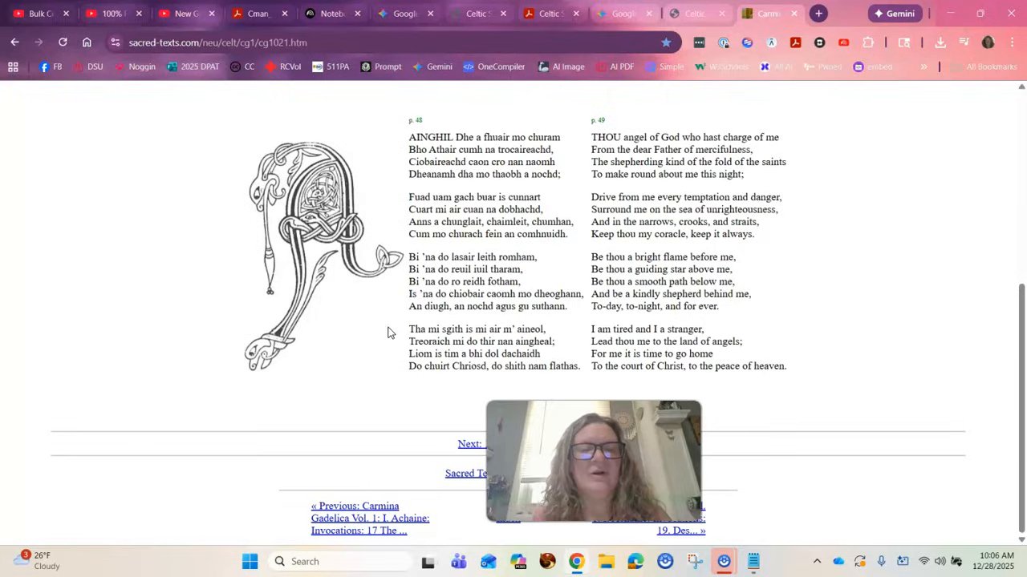
scroll("up", 3)
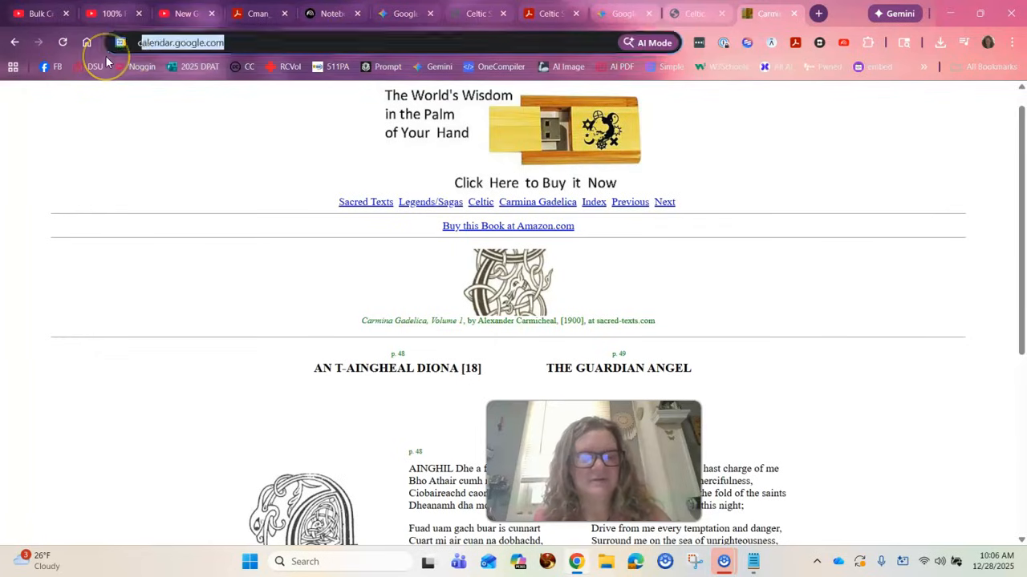
type("carmina gade")
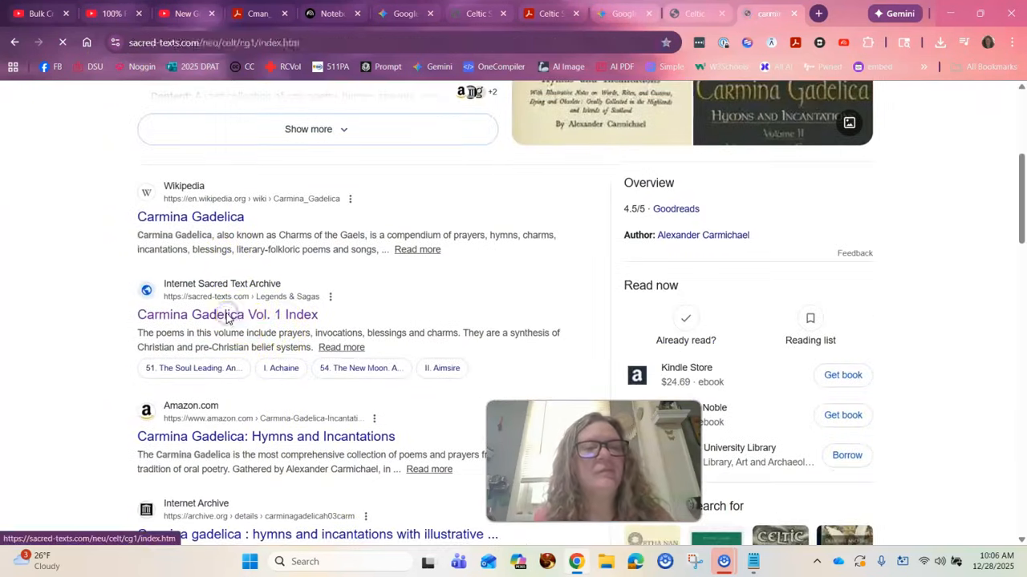
left_click(226, 313)
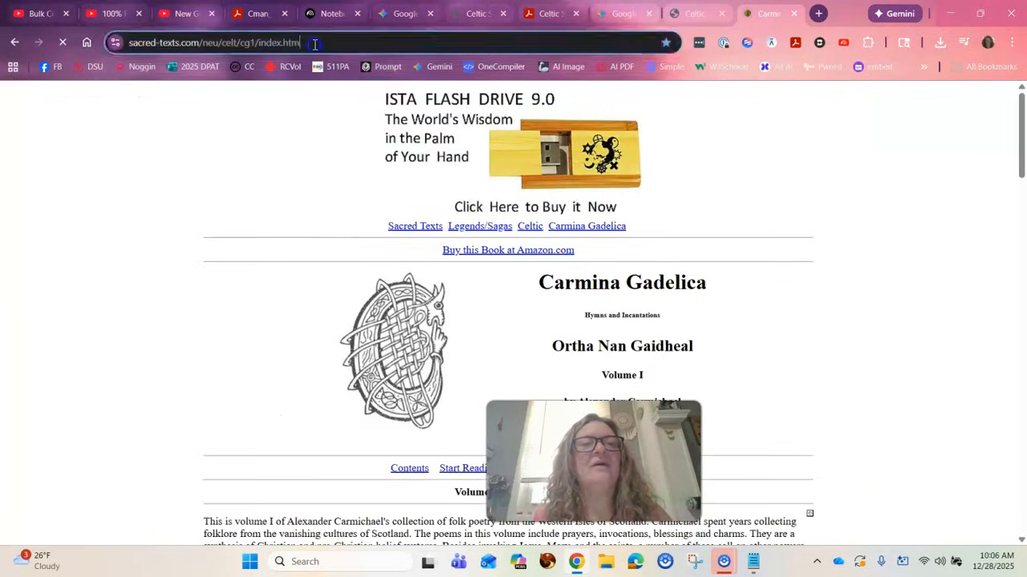
left_click(212, 43)
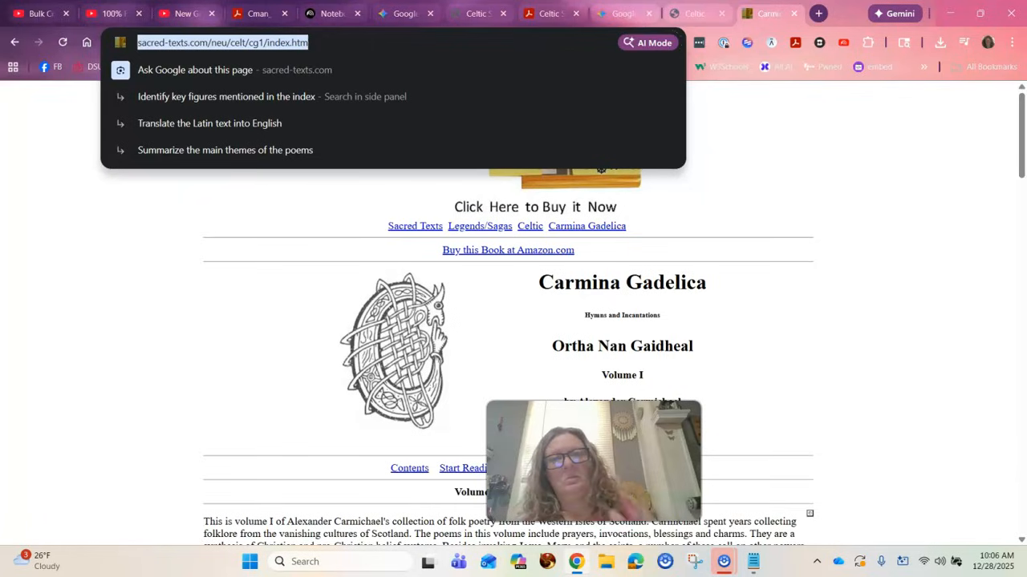
left_click(894, 13)
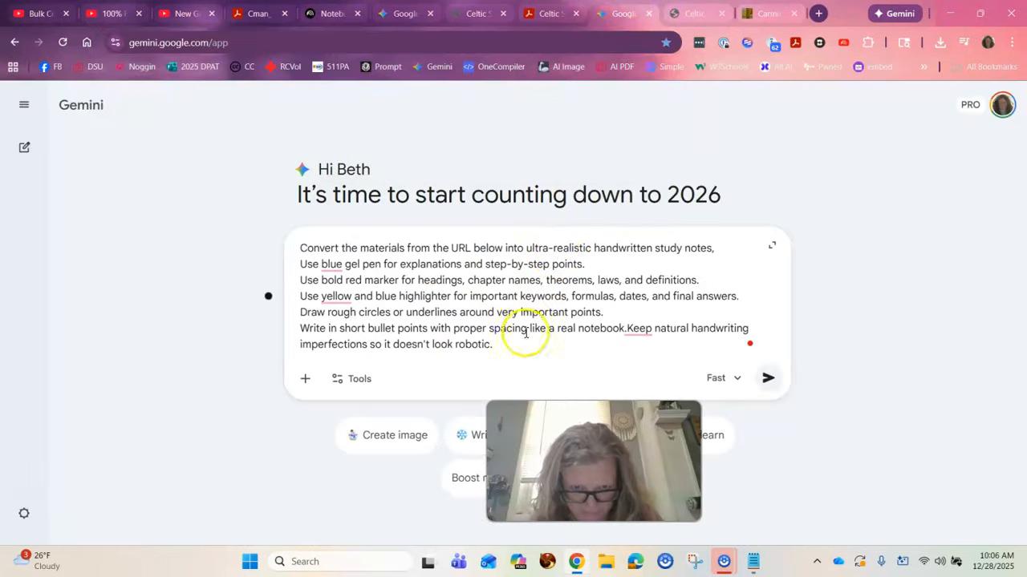
Step: Append the sacred-texts.com cg1 index URL and a no-dependencies HTML/CSS/JS file request, then send
type("https://sacred-texts.com/neu/celt/cg1/index.htm")
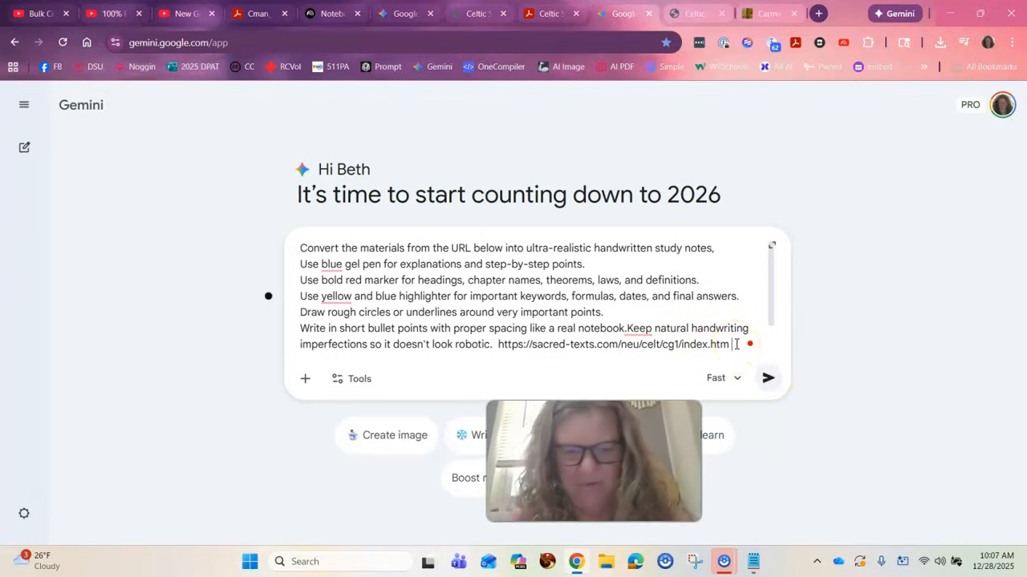
type("Please make the")
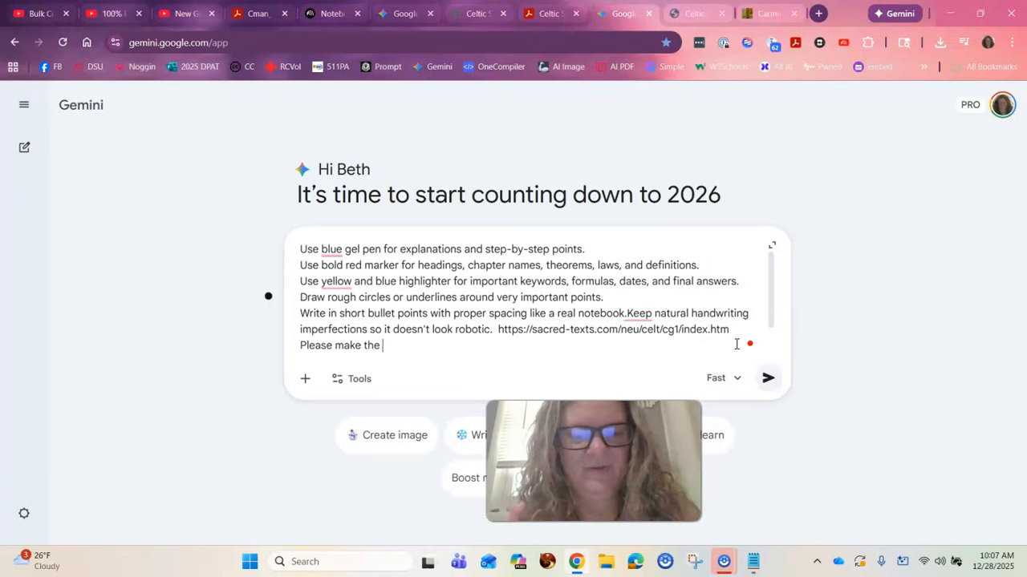
type("final file")
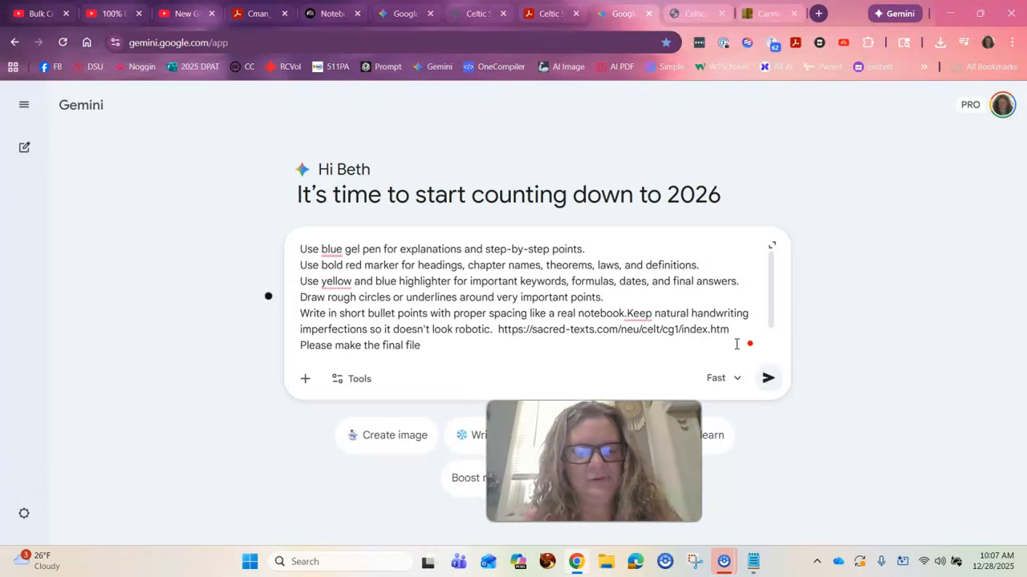
type("HTML with")
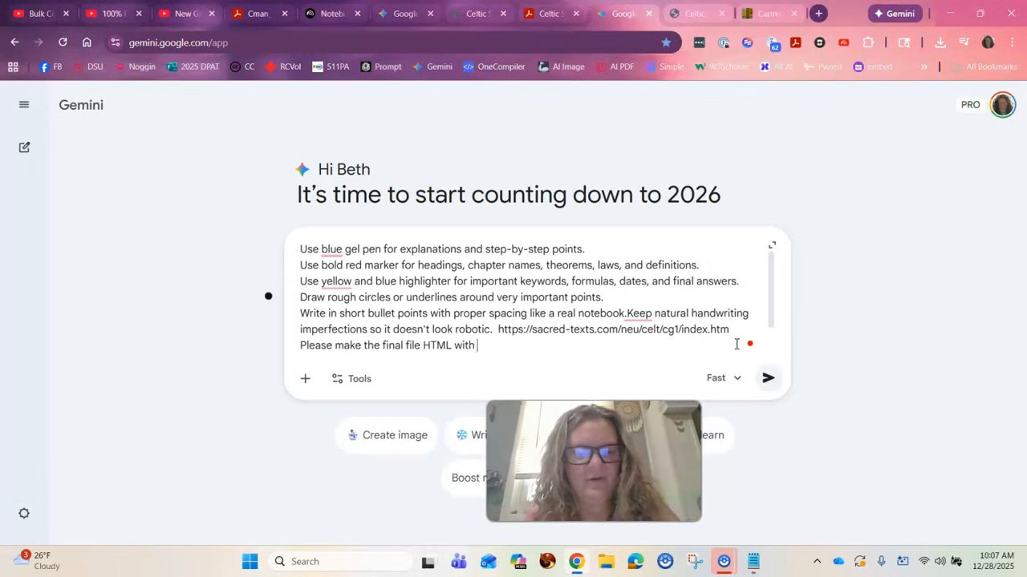
type("CSS and J")
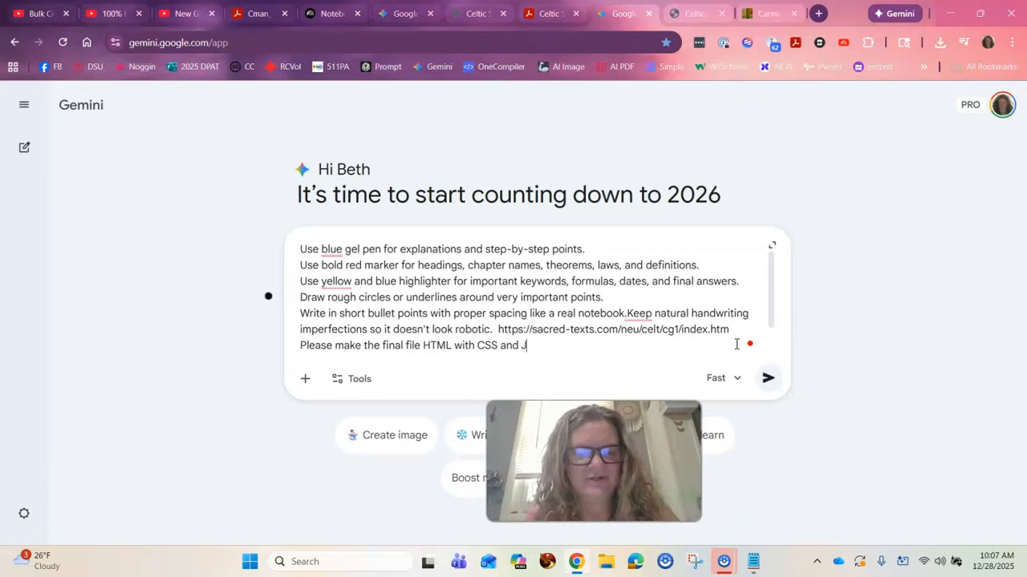
type("S included with no ex")
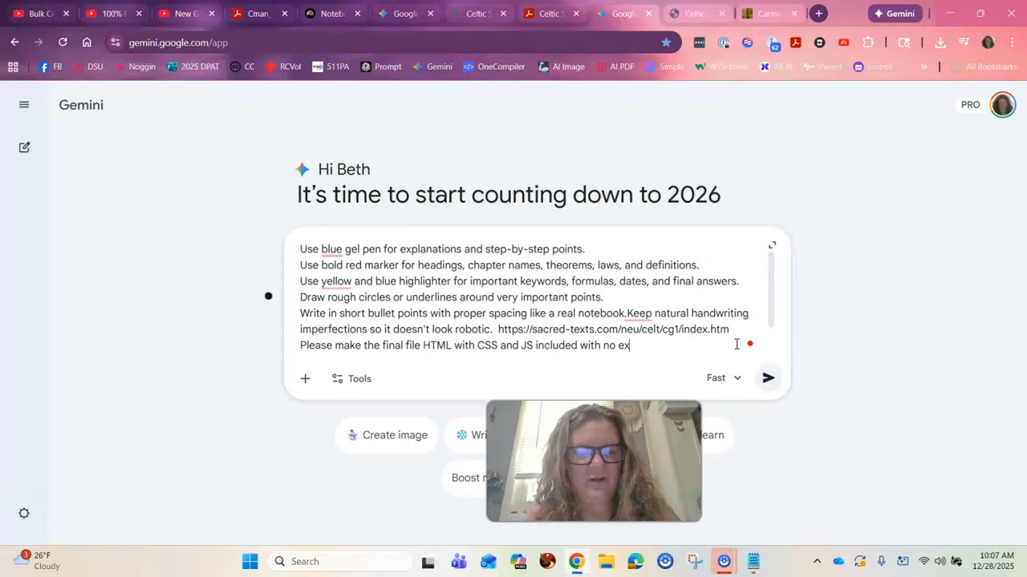
type("ternal depe")
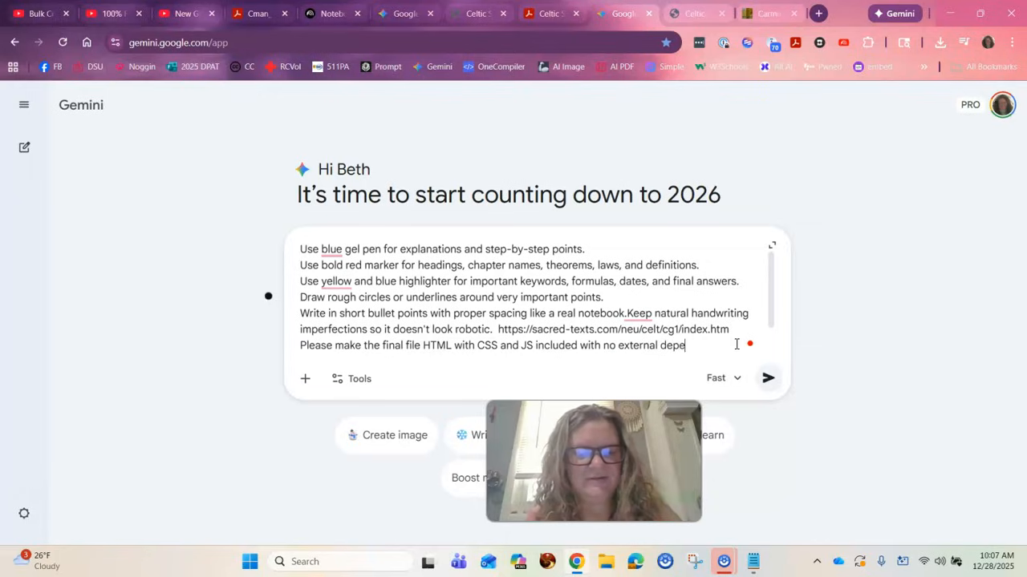
type("decies.")
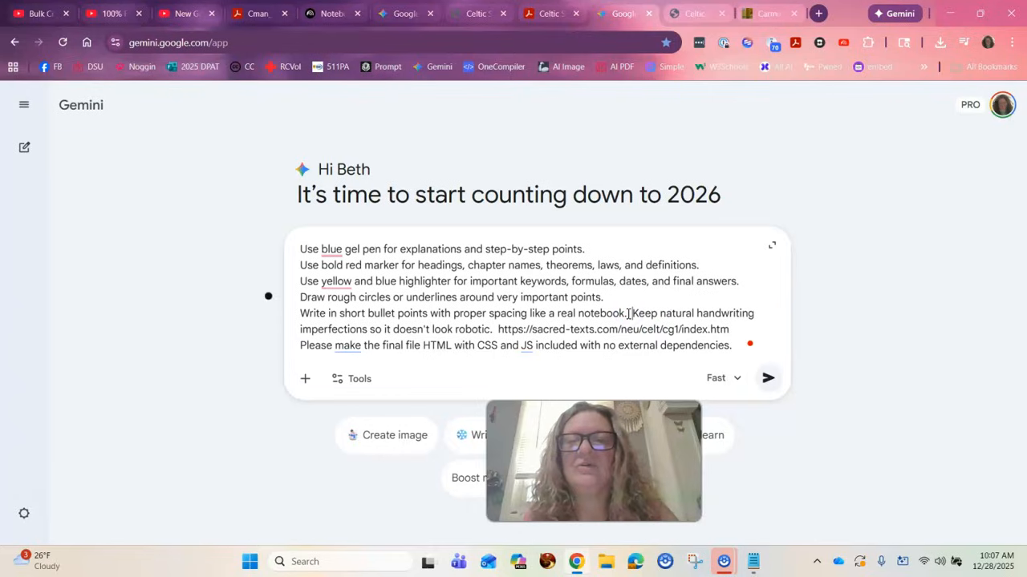
mouse_move(767, 378)
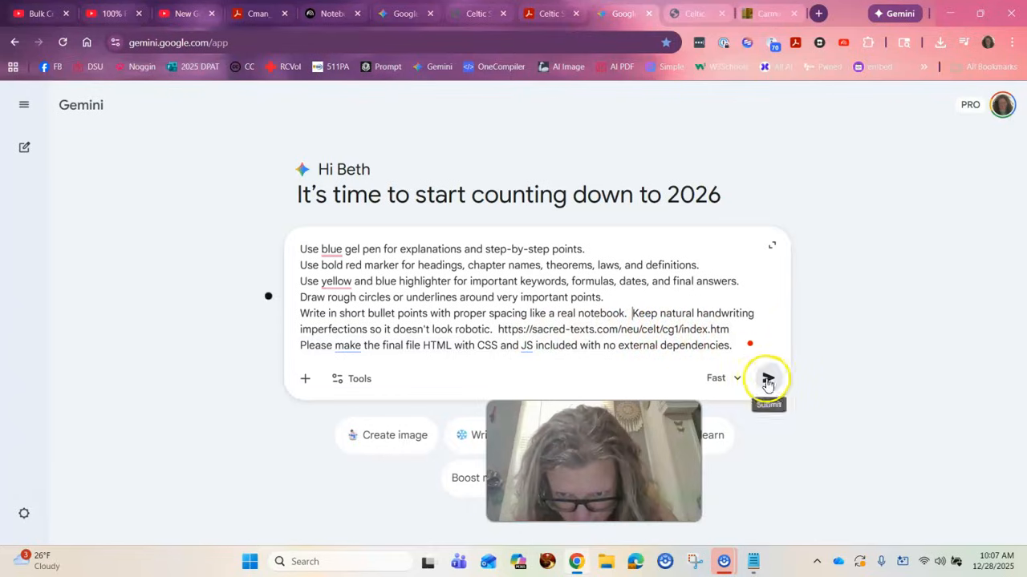
left_click(767, 379)
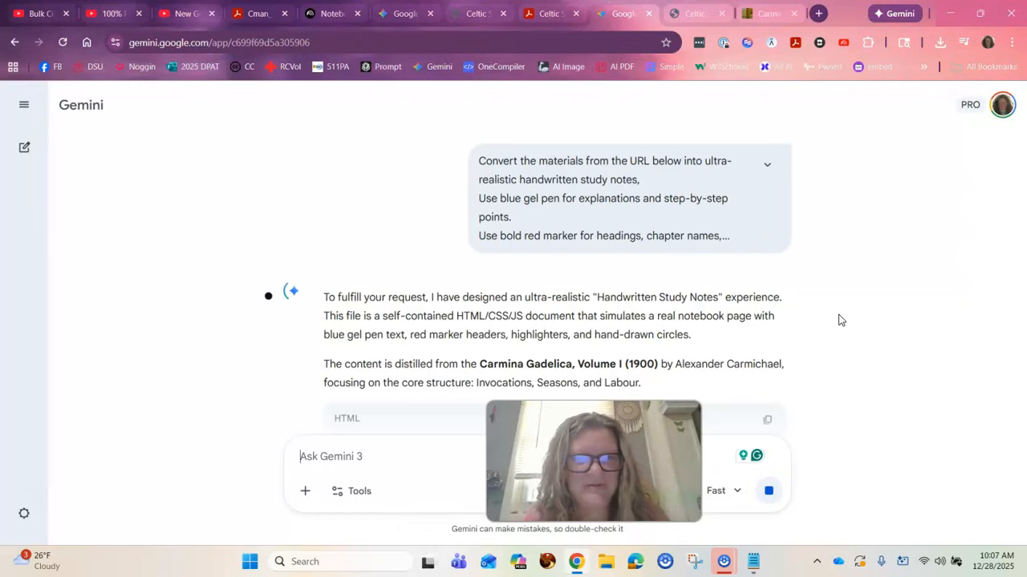
Step: Scroll through Gemini's self-contained Carmina Gadelica HTML response and copy the full code block
scroll("down", 3)
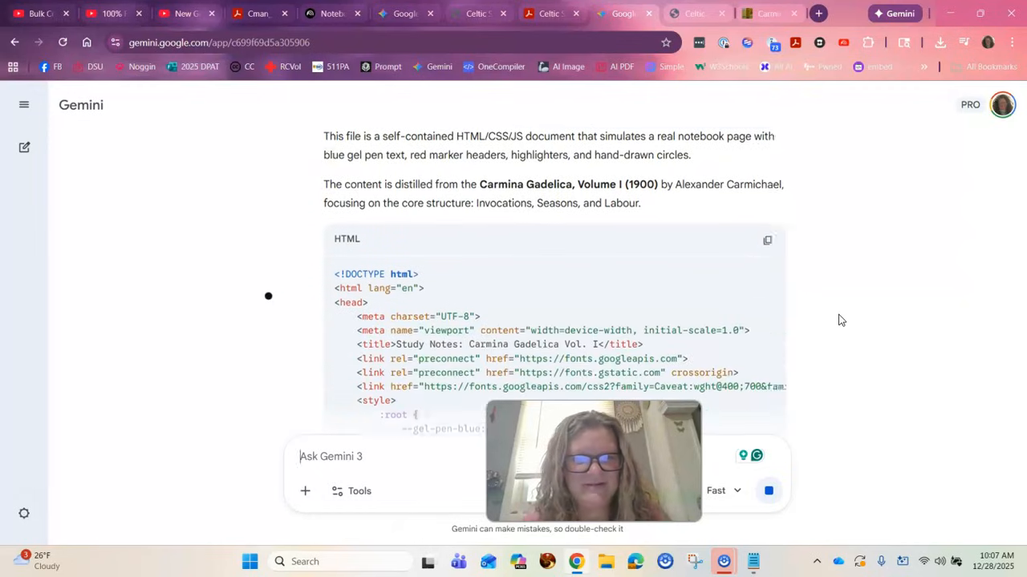
scroll("down", 3)
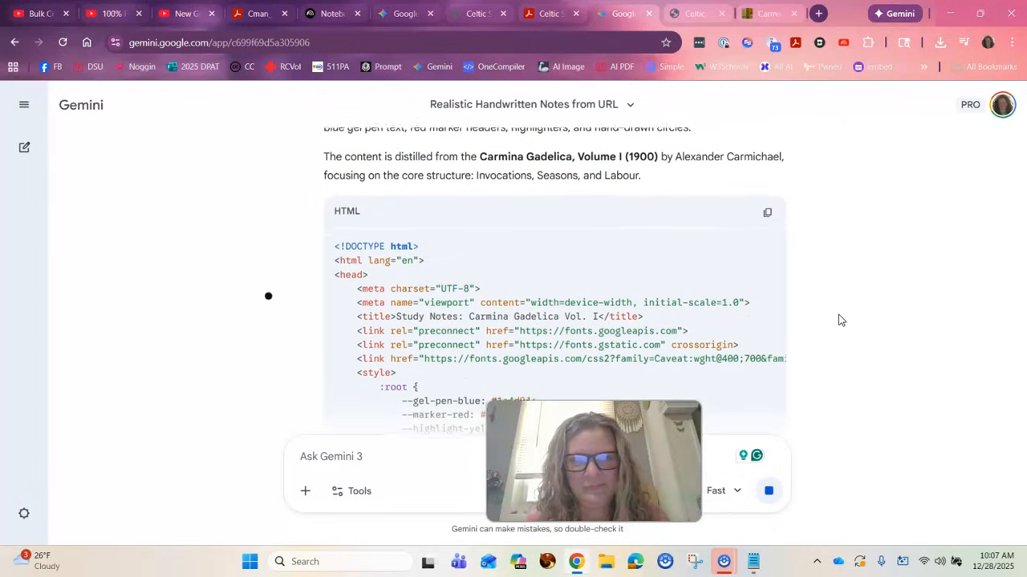
scroll("down", 3)
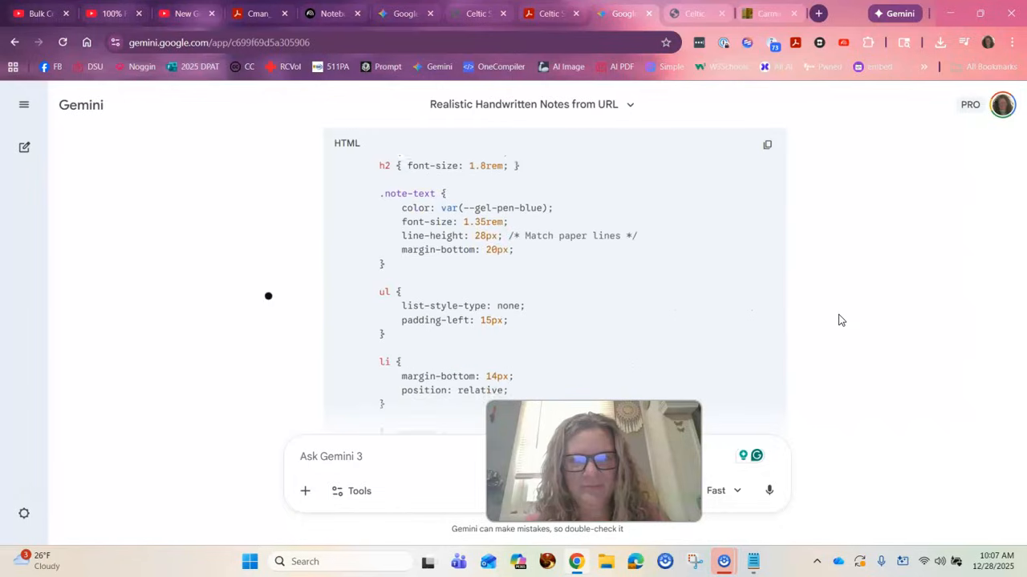
scroll("up", 3)
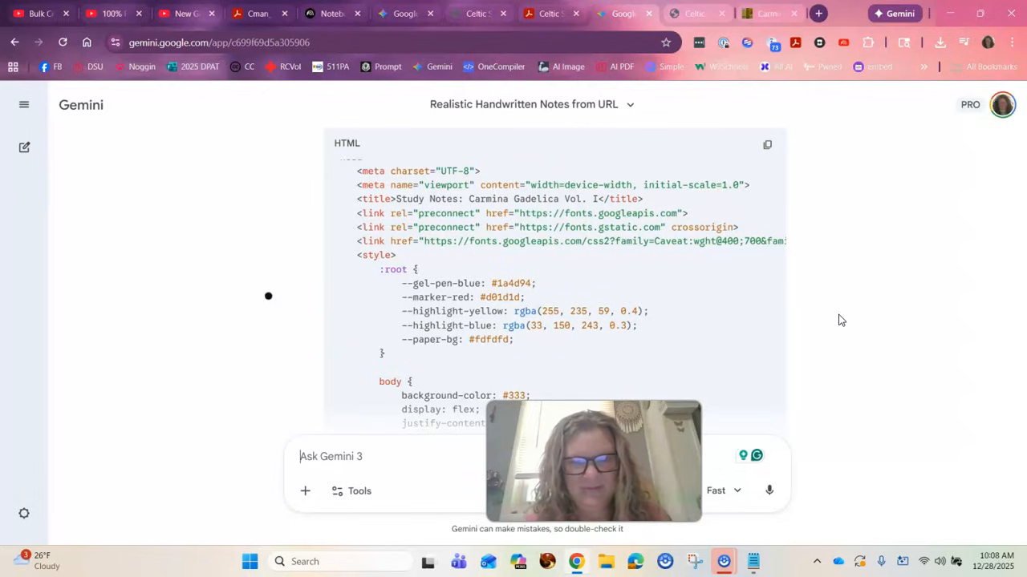
scroll("down", 3)
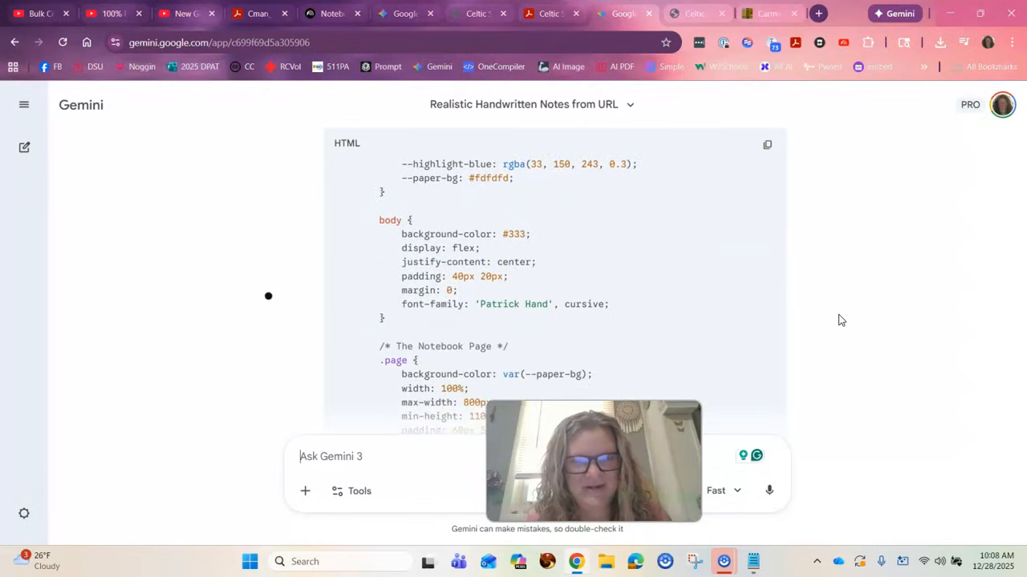
scroll("down", 3)
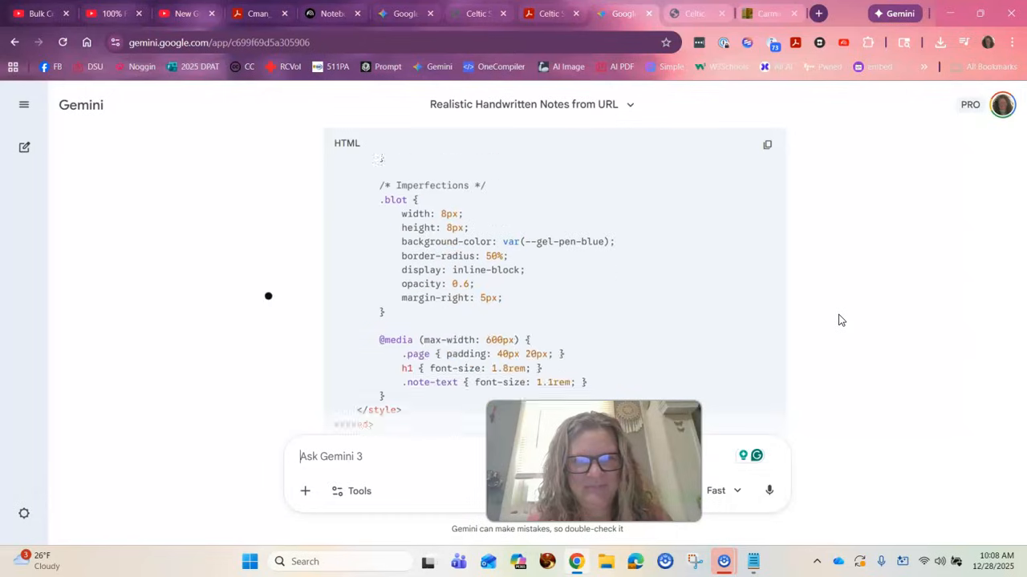
scroll("down", 3)
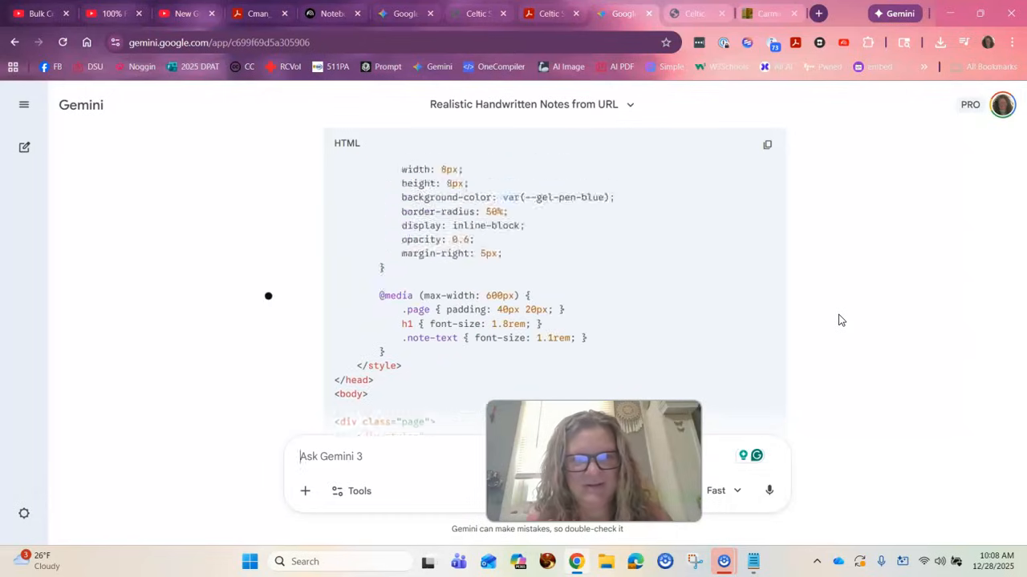
scroll("up", 3)
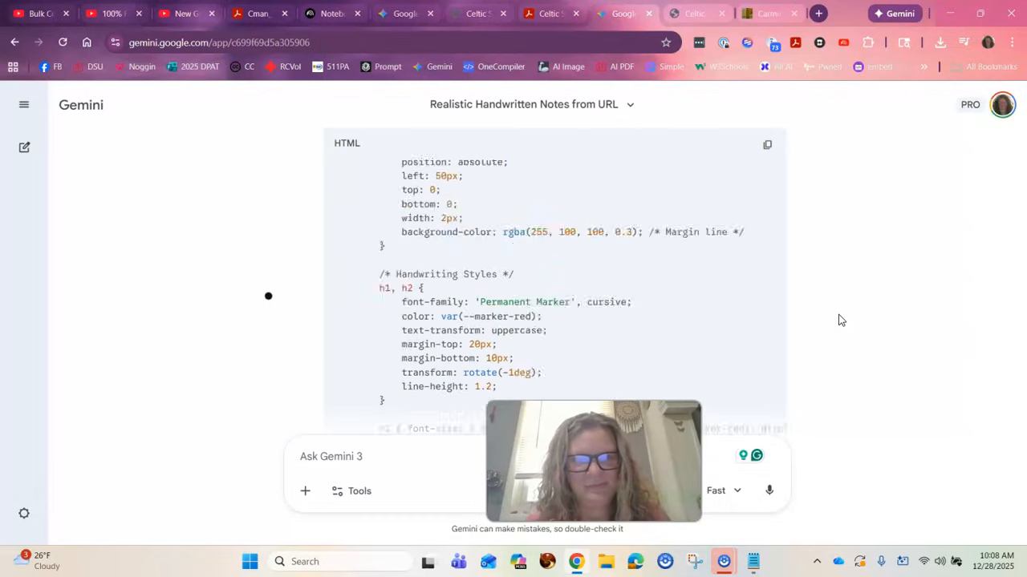
scroll("up", 3)
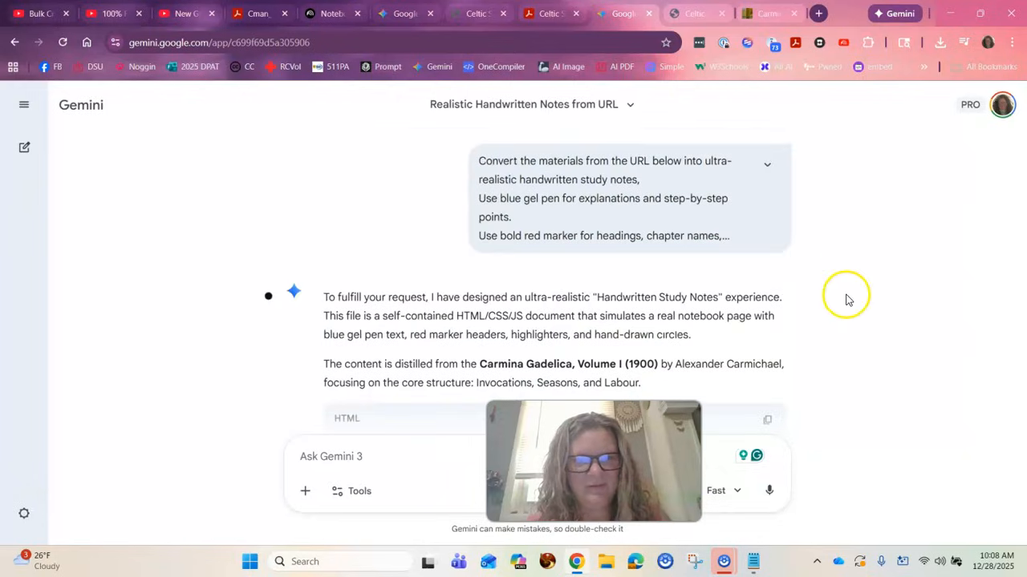
scroll("down", 3)
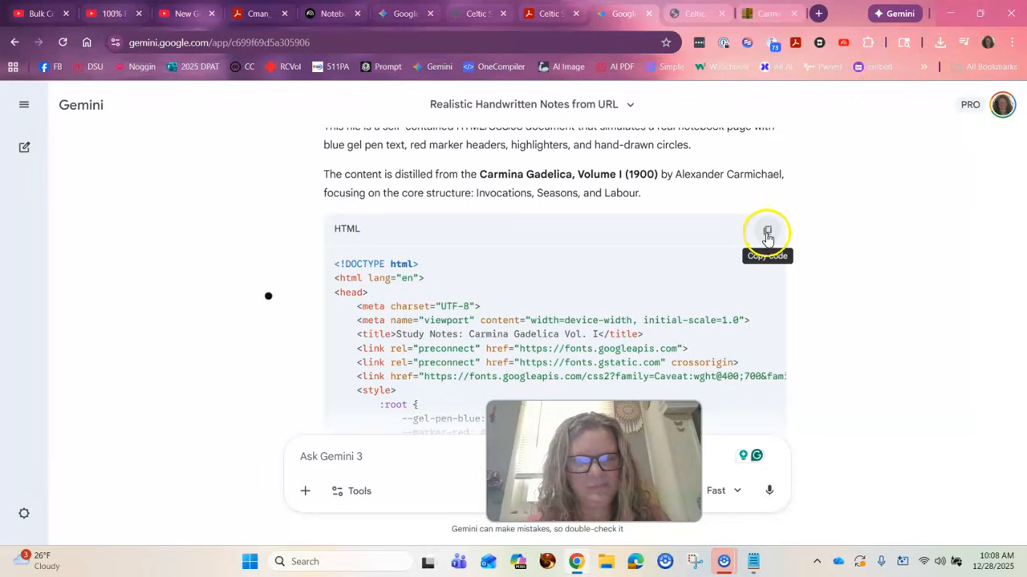
scroll("down", 3)
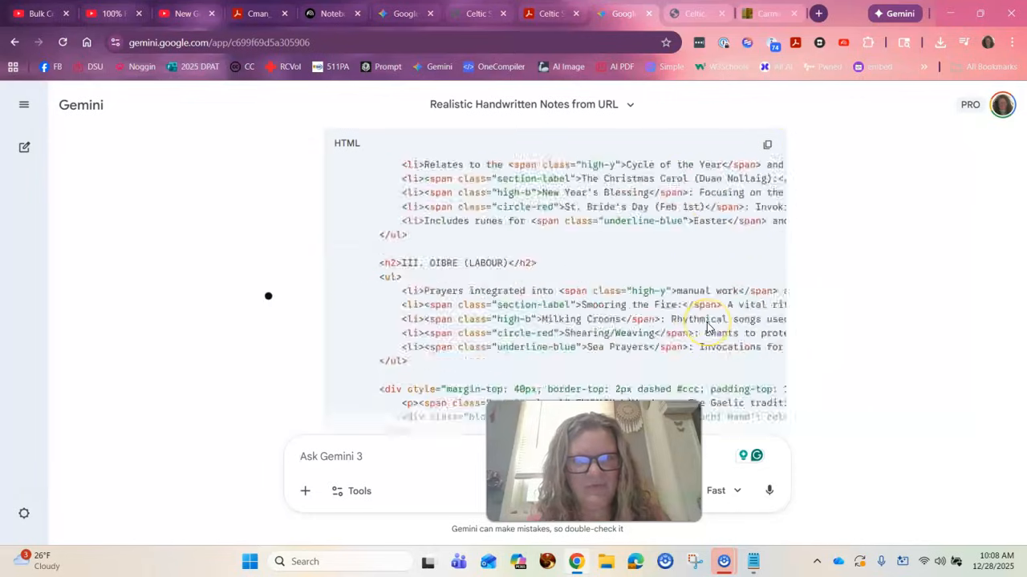
scroll("up", 3)
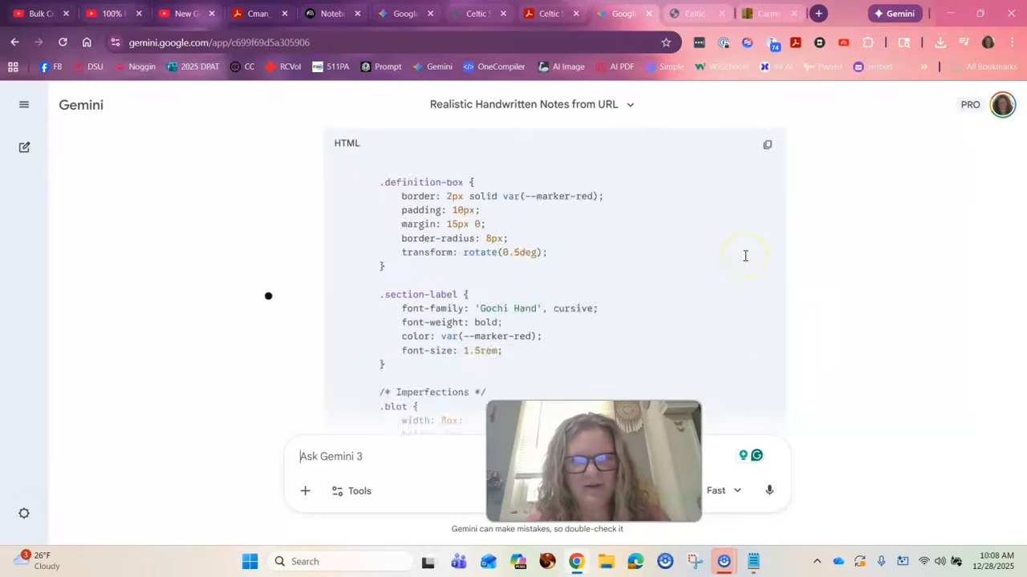
left_click(766, 144)
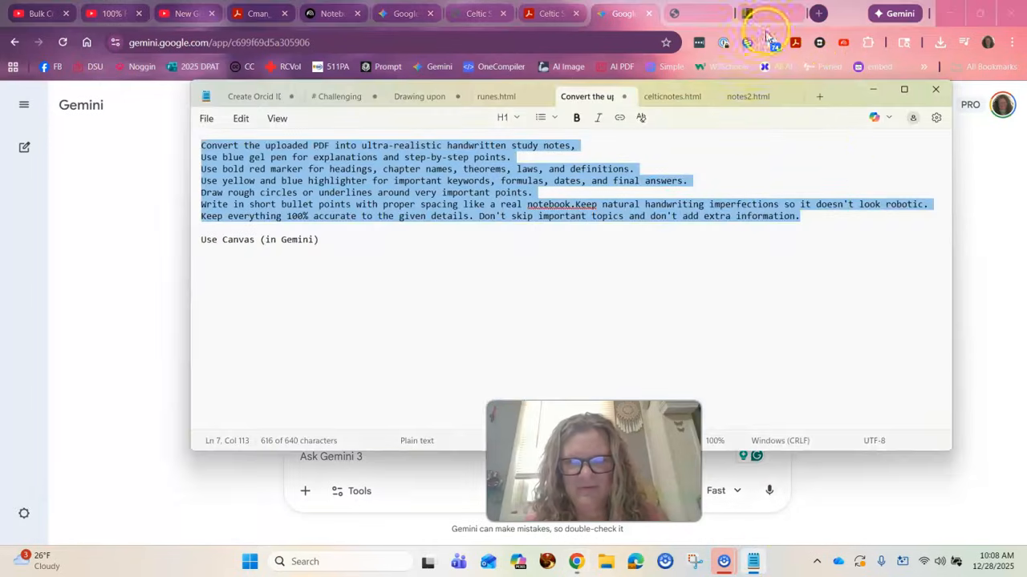
Step: Paste the HTML into a new Notepad note and save it to the Desktop as CD.html
left_click(819, 96)
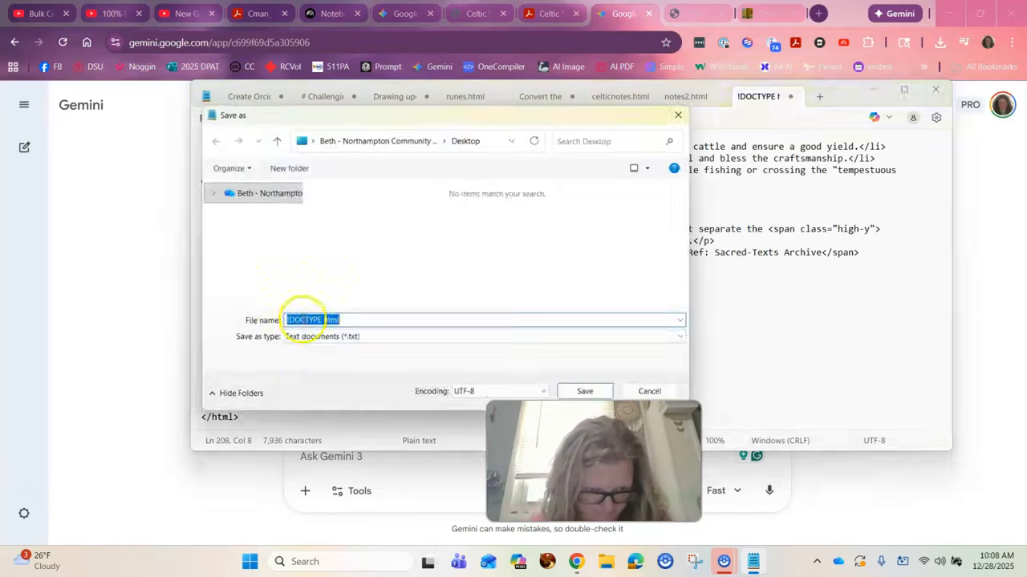
type("CD")
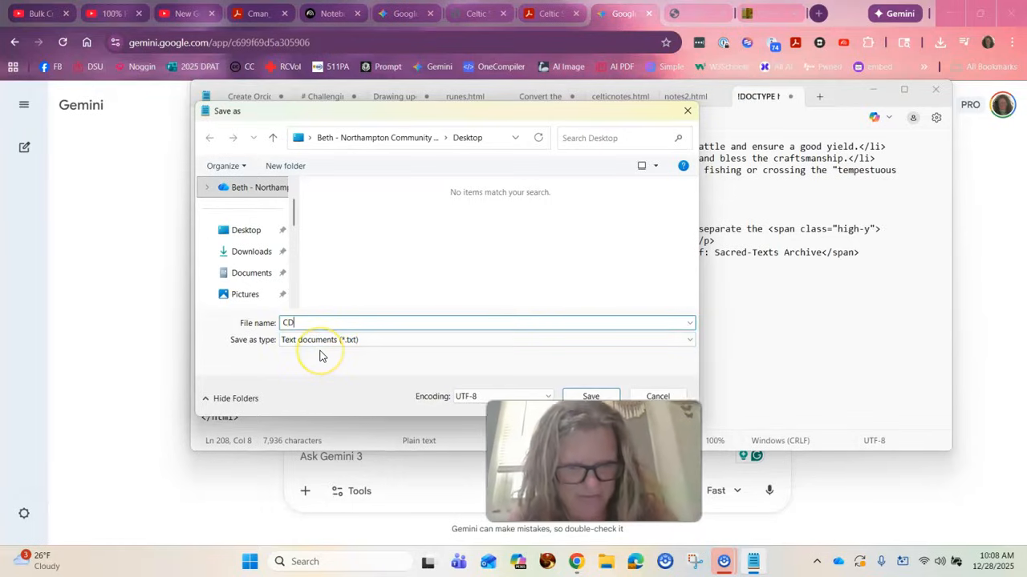
type(".html")
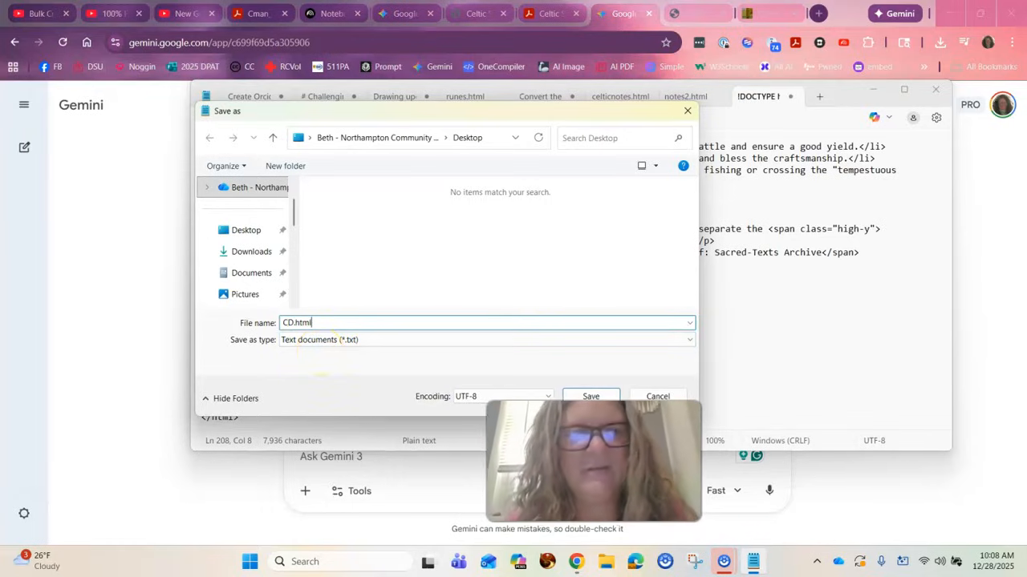
left_click(246, 231)
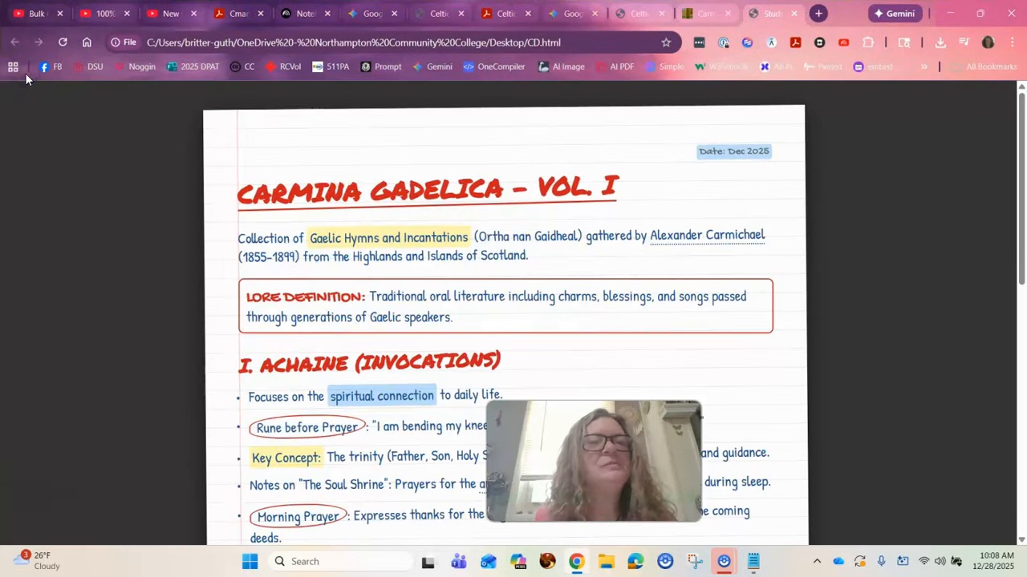
Step: Scroll the CD.html notes page in Chrome through the Labour section and summary, then back to the top
scroll("down", 3)
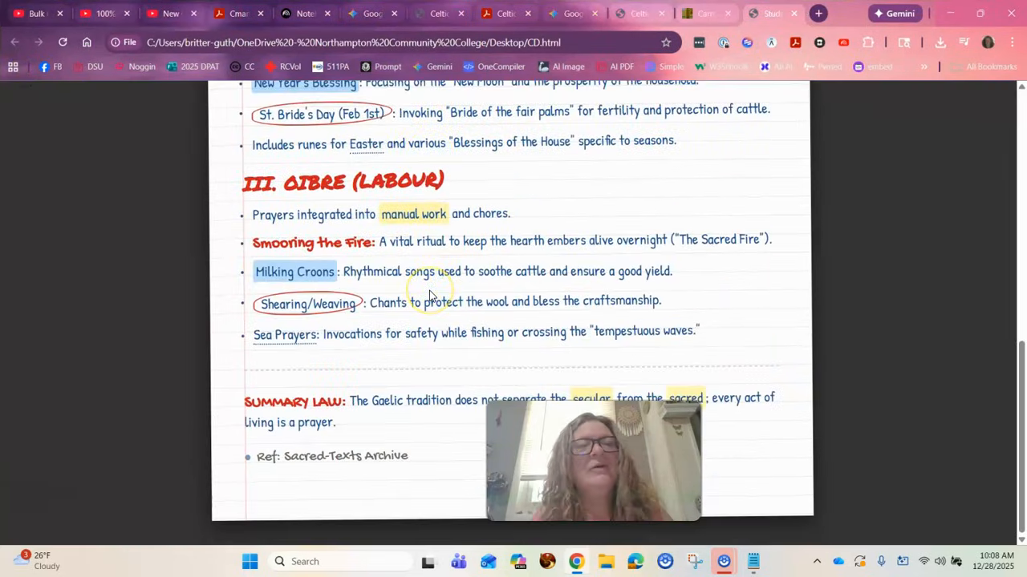
scroll("up", 3)
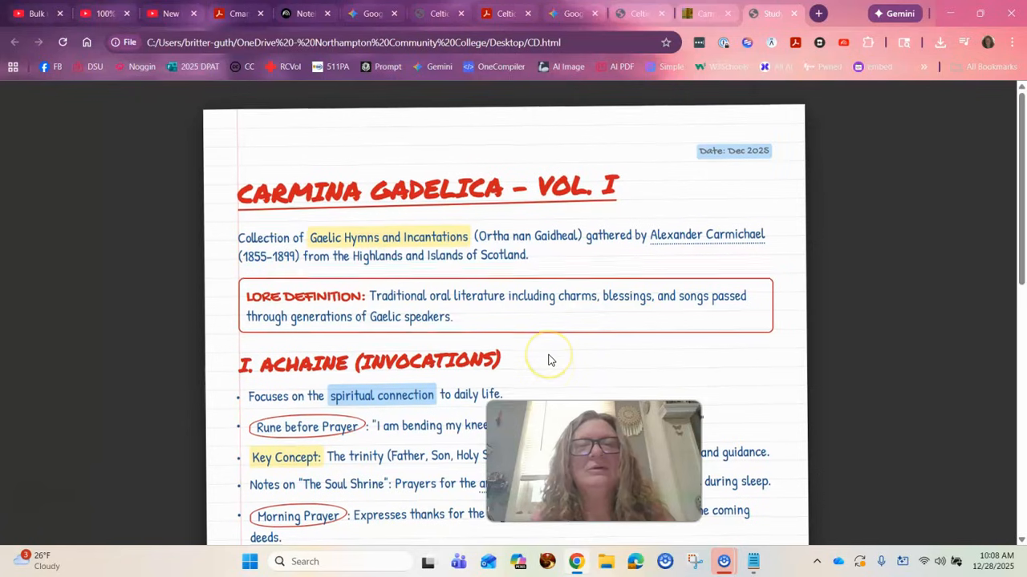
scroll("down", 3)
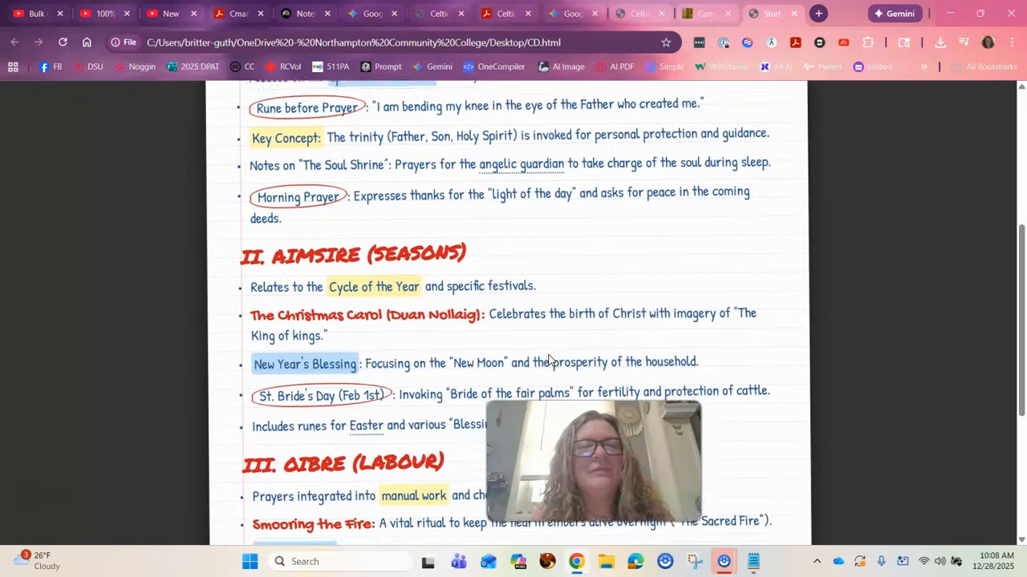
scroll("down", 3)
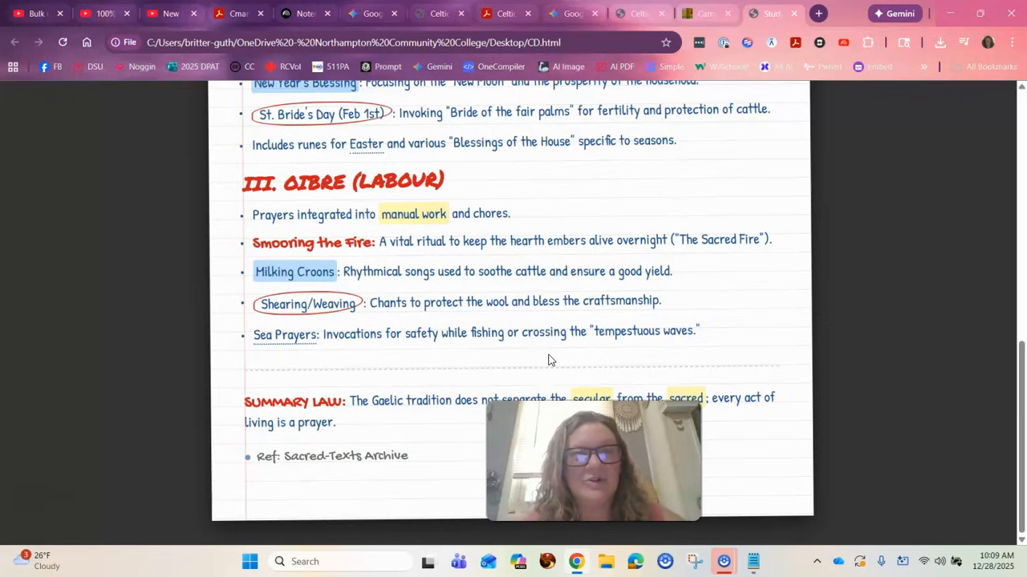
scroll("up", 3)
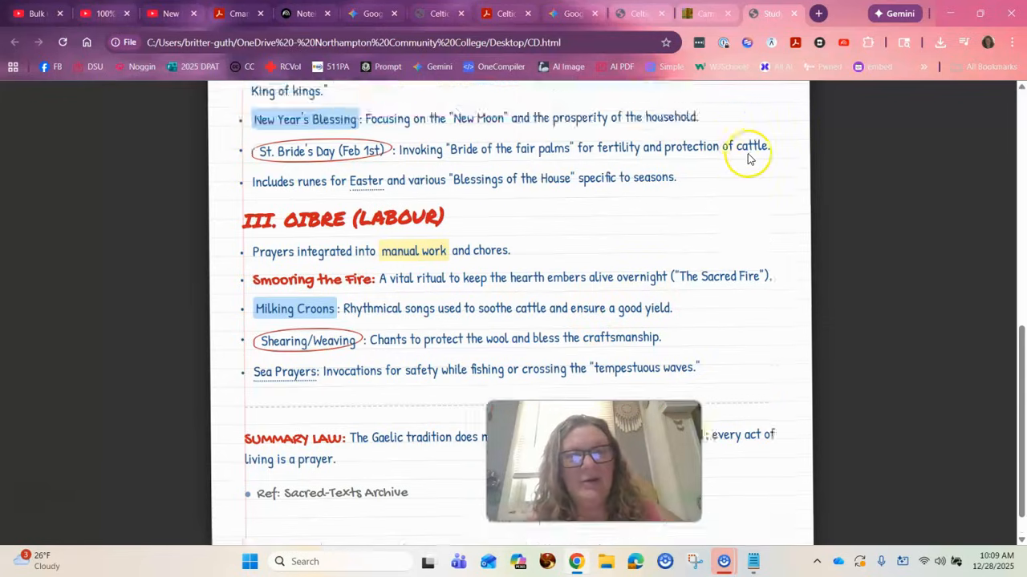
scroll("up", 3)
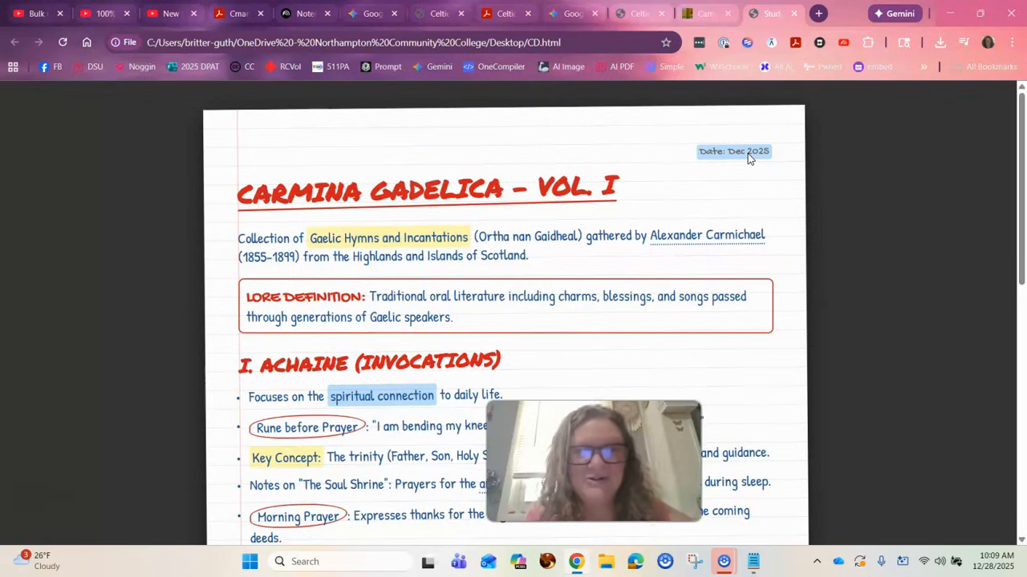
mouse_move(747, 155)
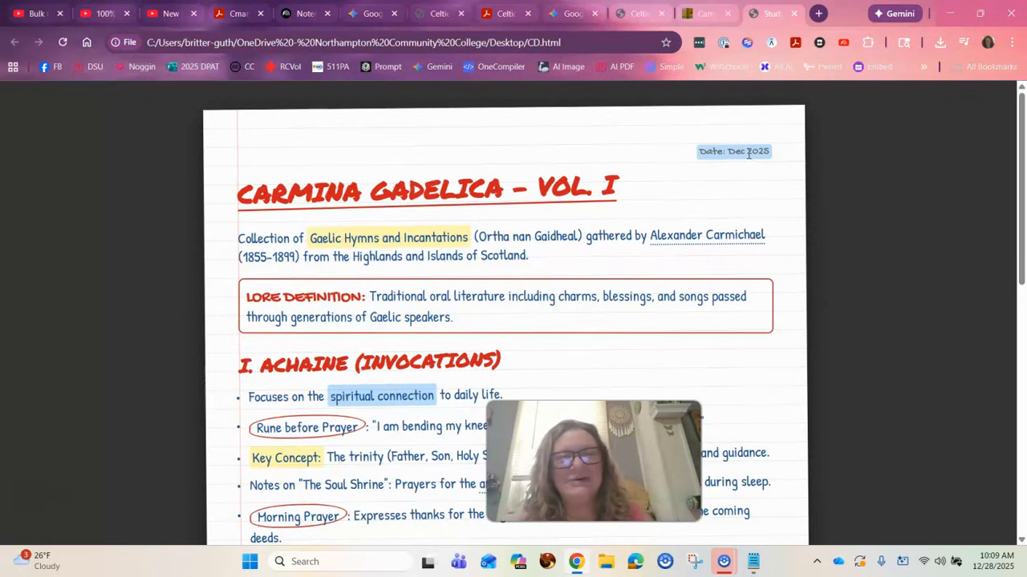